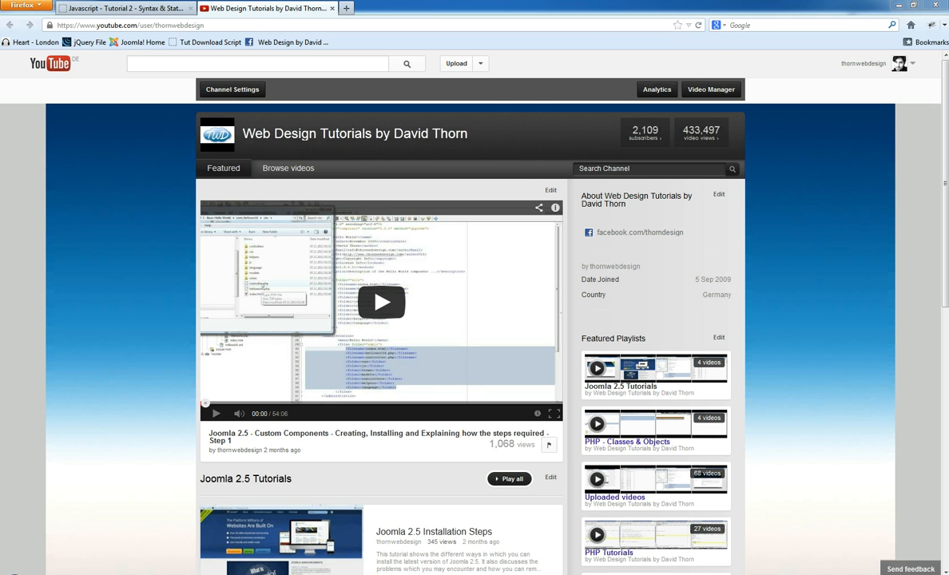
pyautogui.moveTo(786, 348)
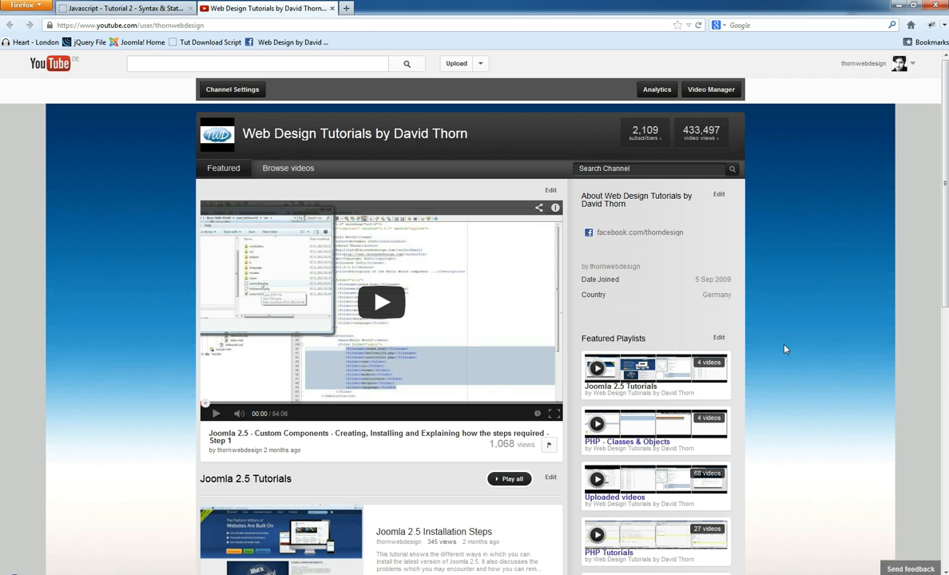
# Bring NetBeans forward and review index.html's HTML skeleton, briefly selecting all its code.
pyautogui.scroll(-3)
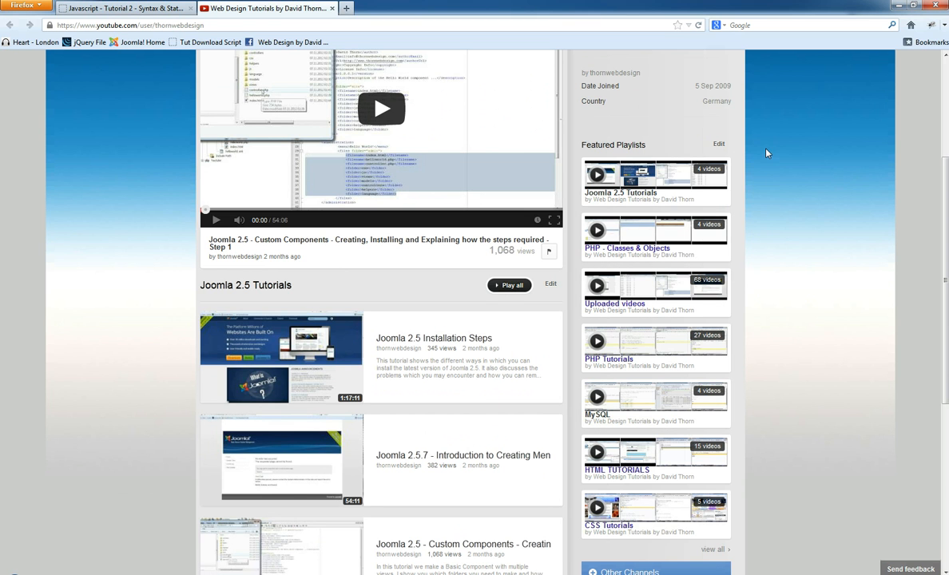
pyautogui.moveTo(796, 179)
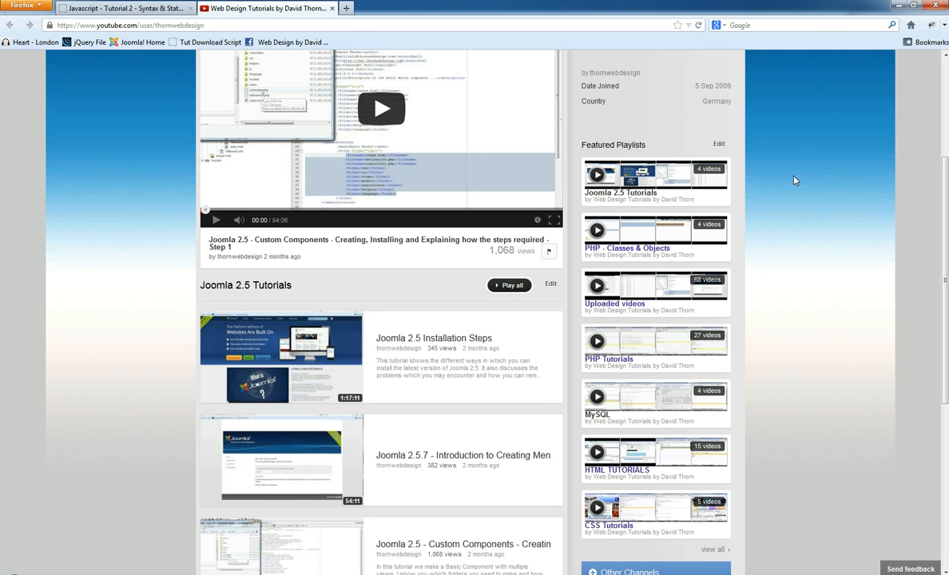
pyautogui.moveTo(763, 190)
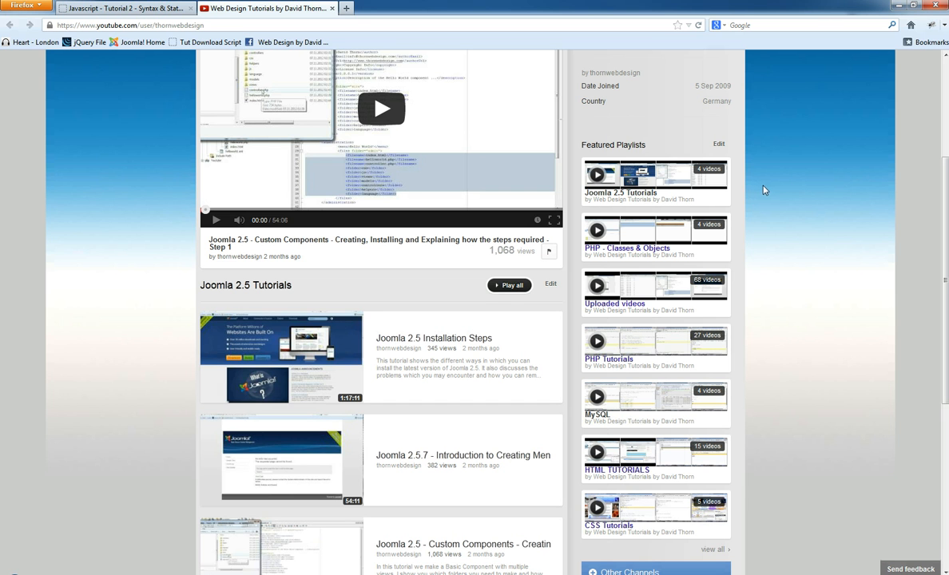
pyautogui.scroll(3)
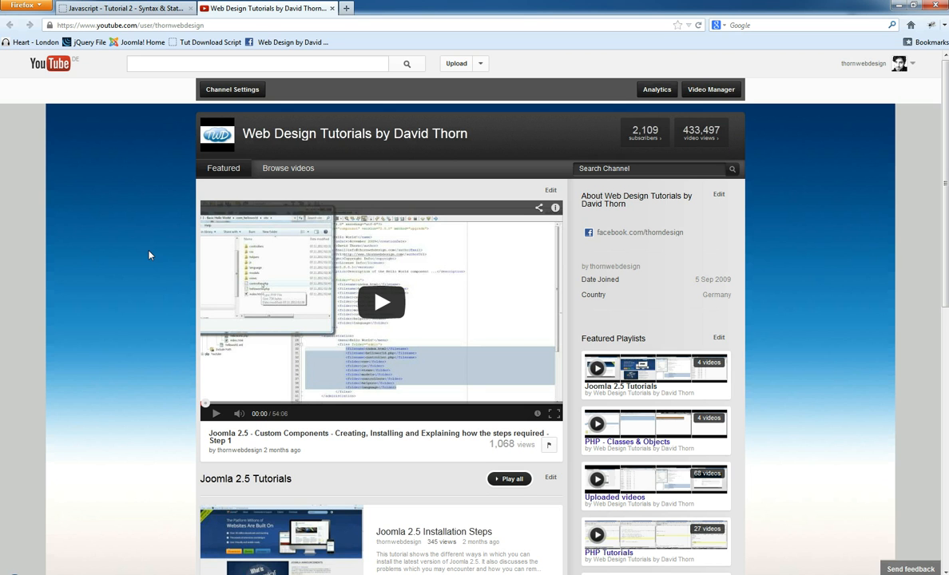
pyautogui.moveTo(112, 147)
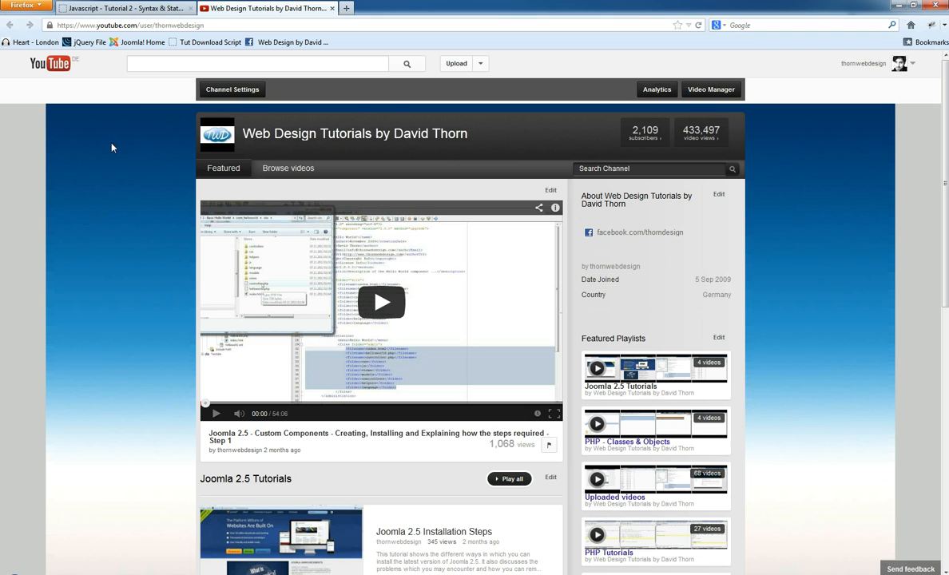
pyautogui.moveTo(143, 94)
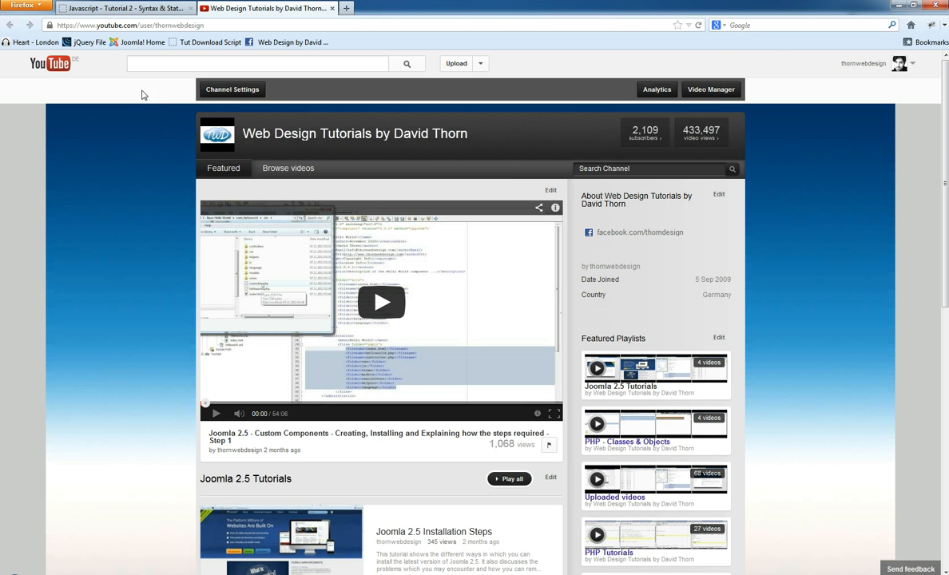
pyautogui.click(120, 8)
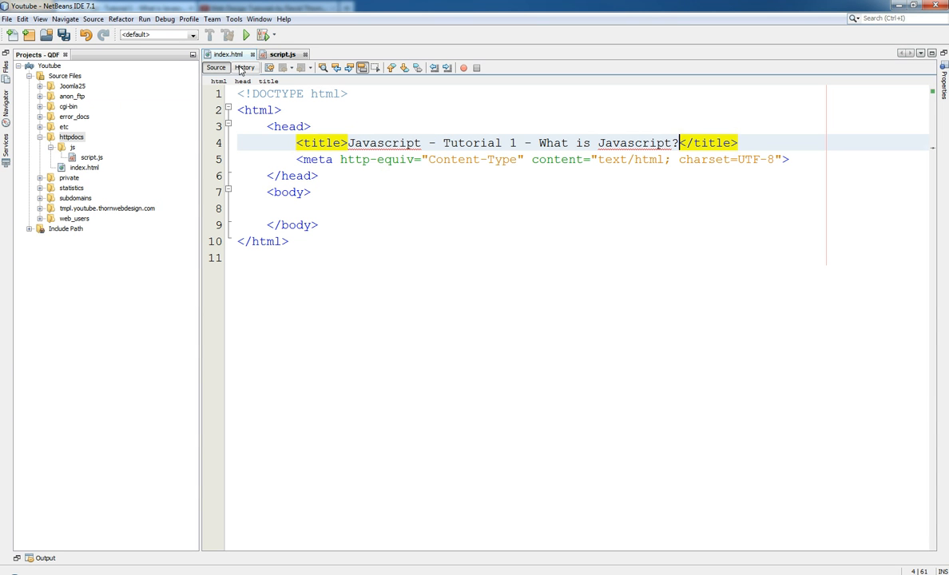
pyautogui.click(289, 241)
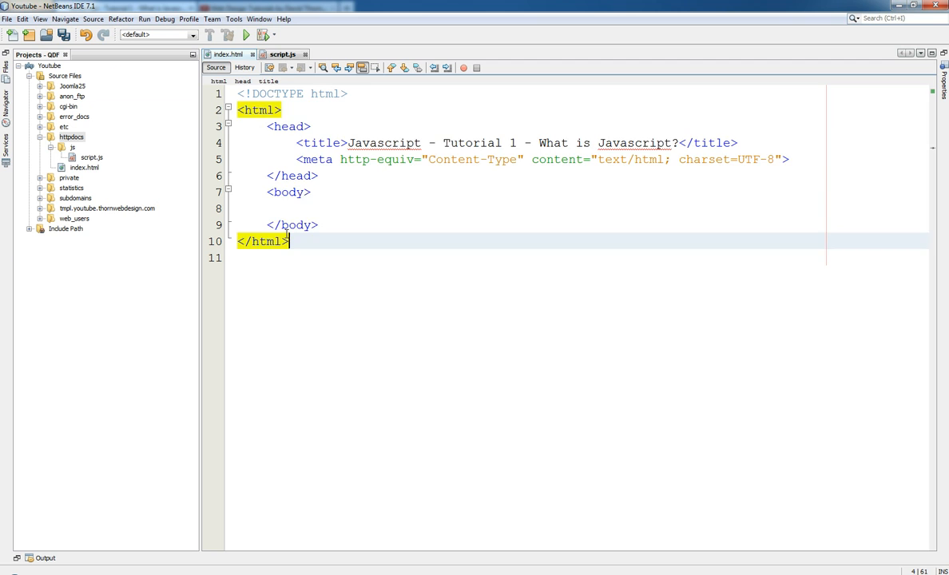
pyautogui.press('ctrl+a')
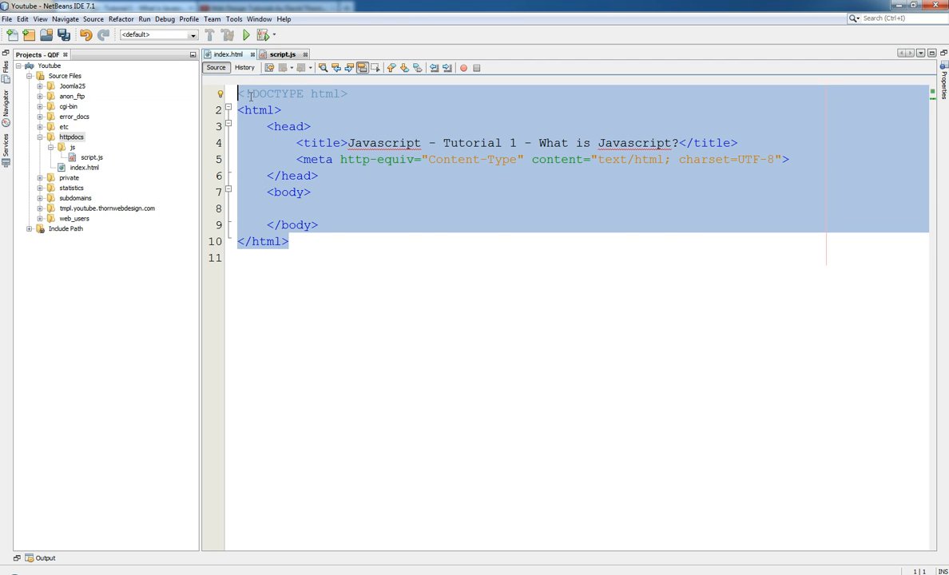
pyautogui.click(281, 109)
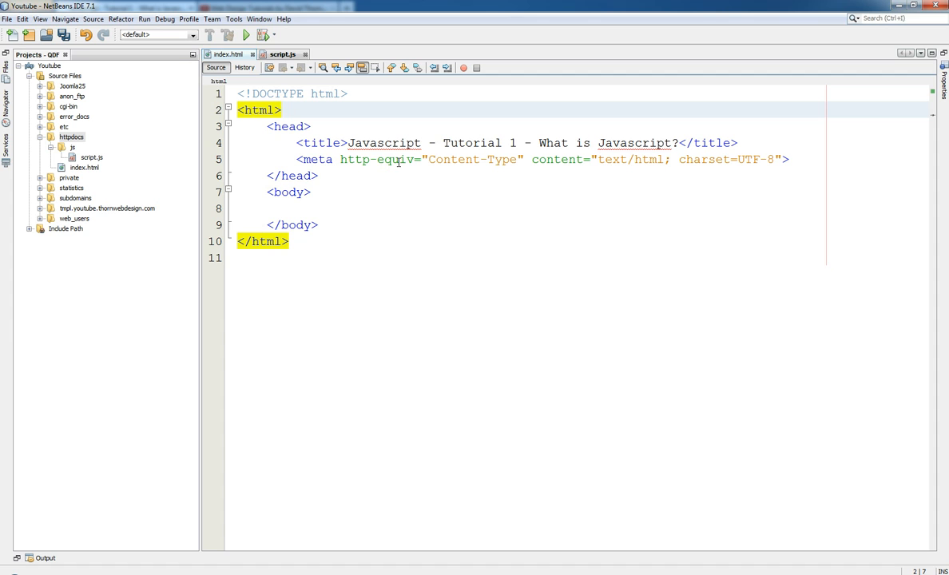
# Place the cursor in the head below the meta tag to begin a new tag.
pyautogui.click(283, 109)
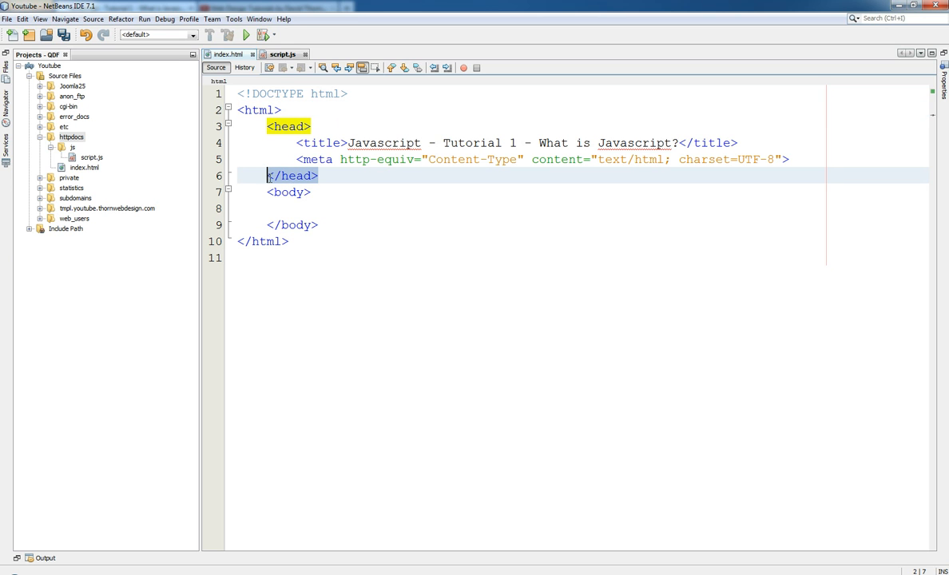
pyautogui.click(318, 176)
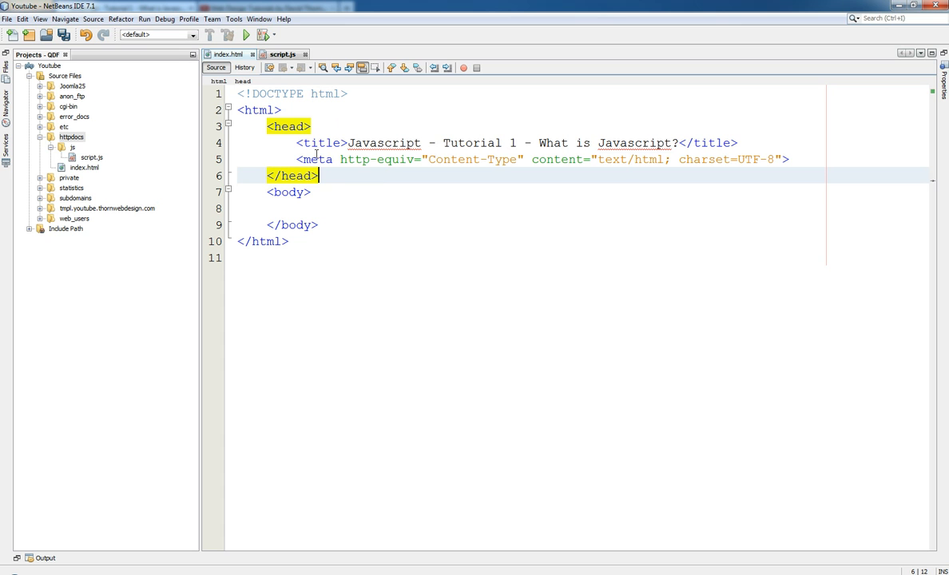
pyautogui.click(786, 159)
pyautogui.write('<')
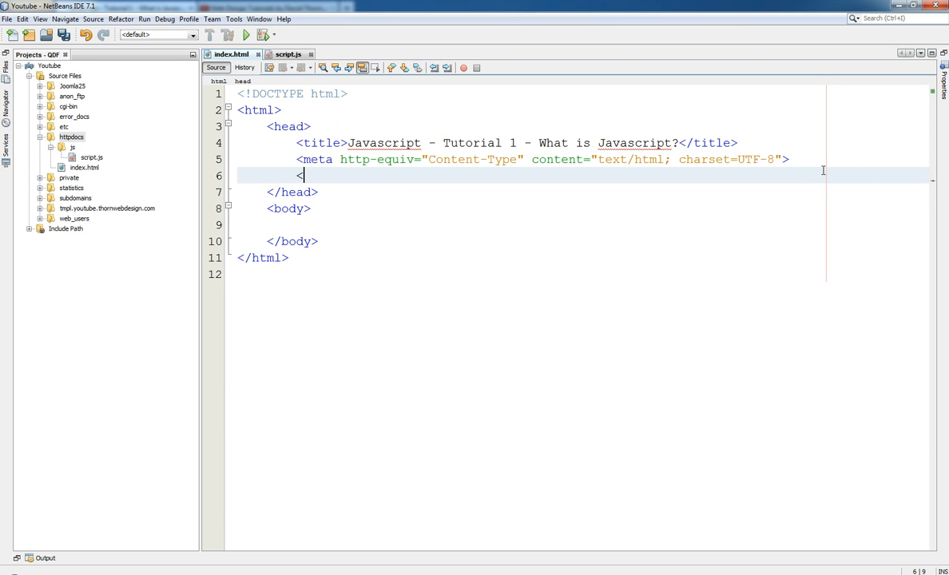
# Write an empty <script></script> pair in the head, removing the stray slash.
pyautogui.write('script')
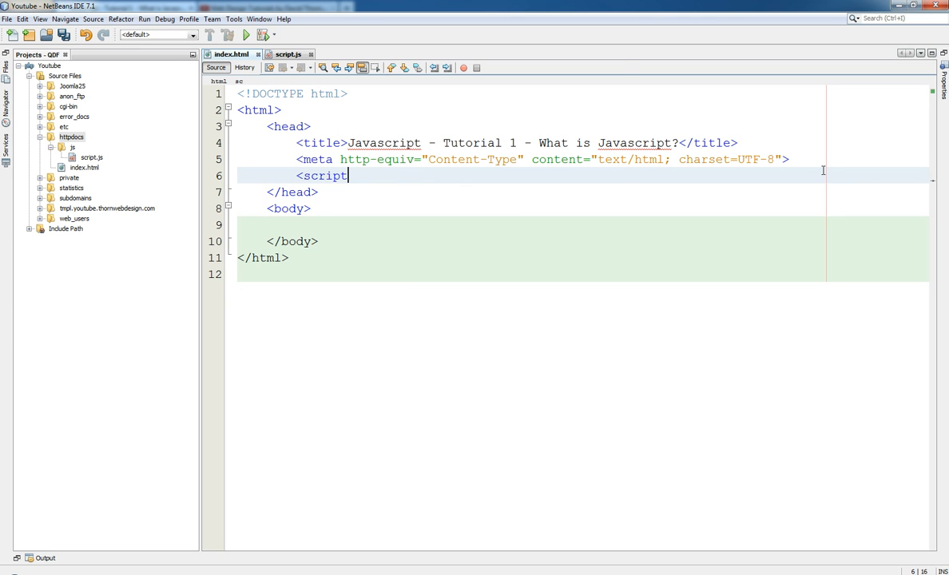
pyautogui.write('></script>')
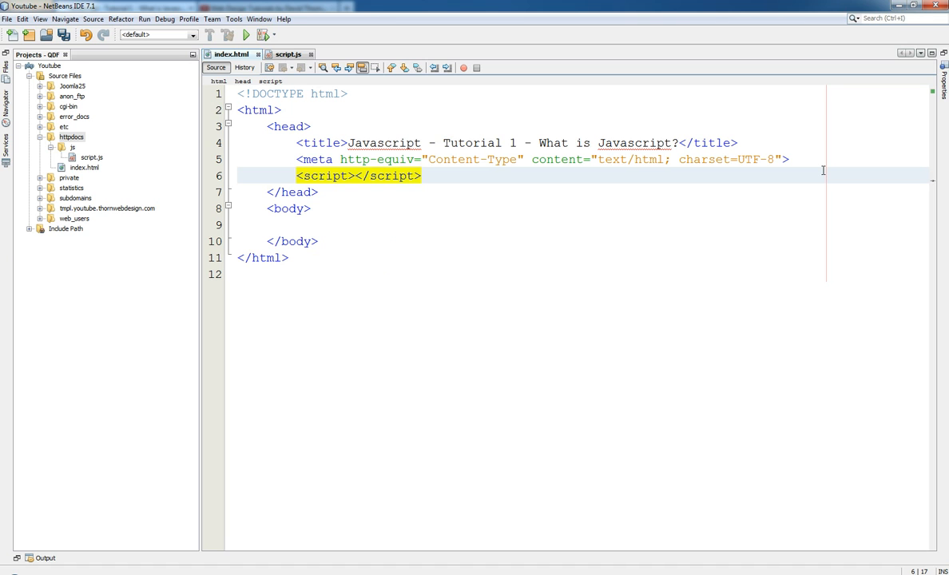
pyautogui.click(350, 176)
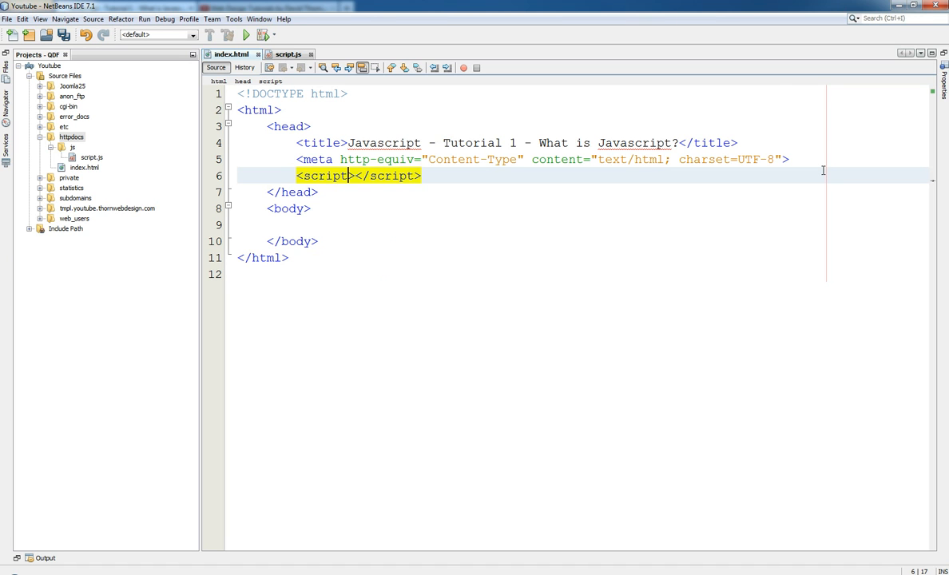
pyautogui.write('/')
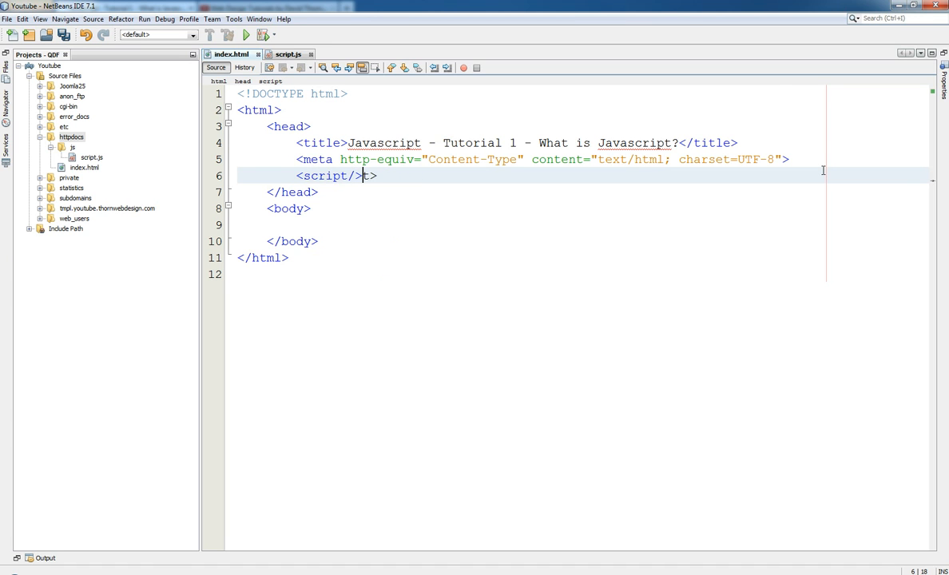
pyautogui.press('Backspace')
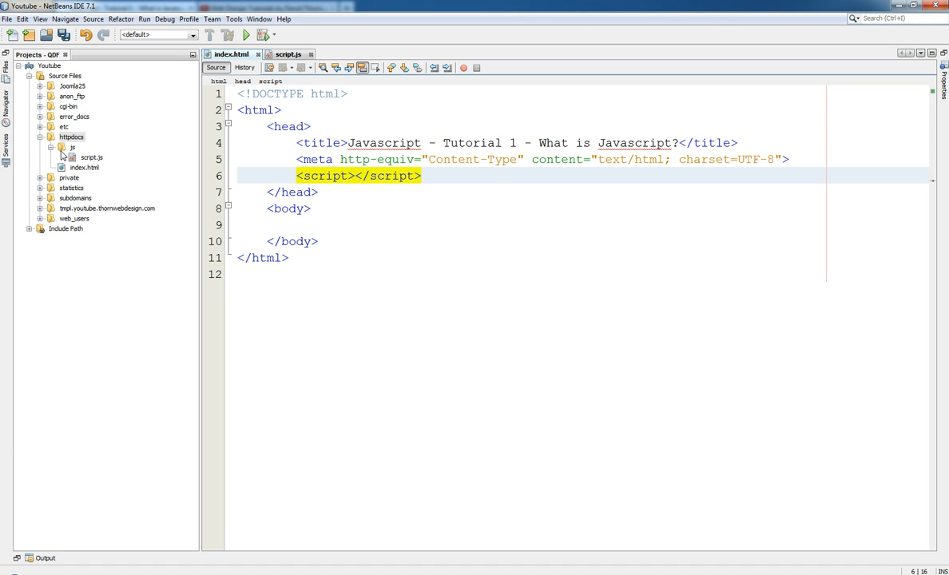
pyautogui.click(349, 176)
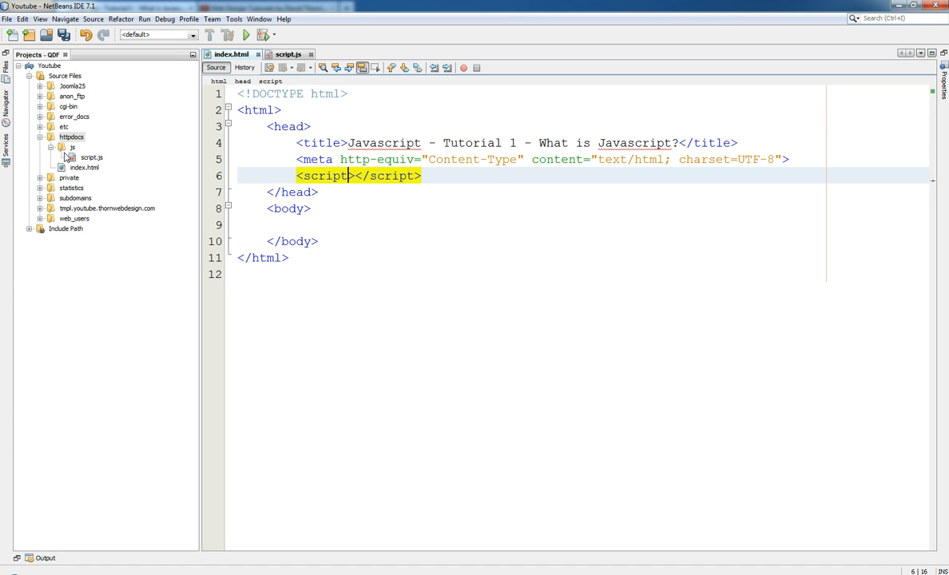
# Expand the project's js folder and select script.js.
pyautogui.click(72, 147)
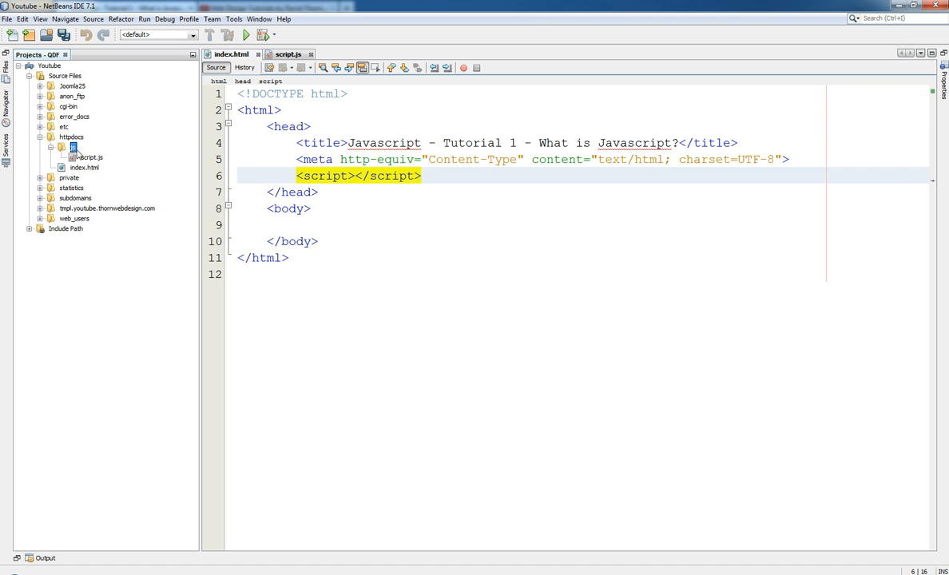
pyautogui.click(88, 158)
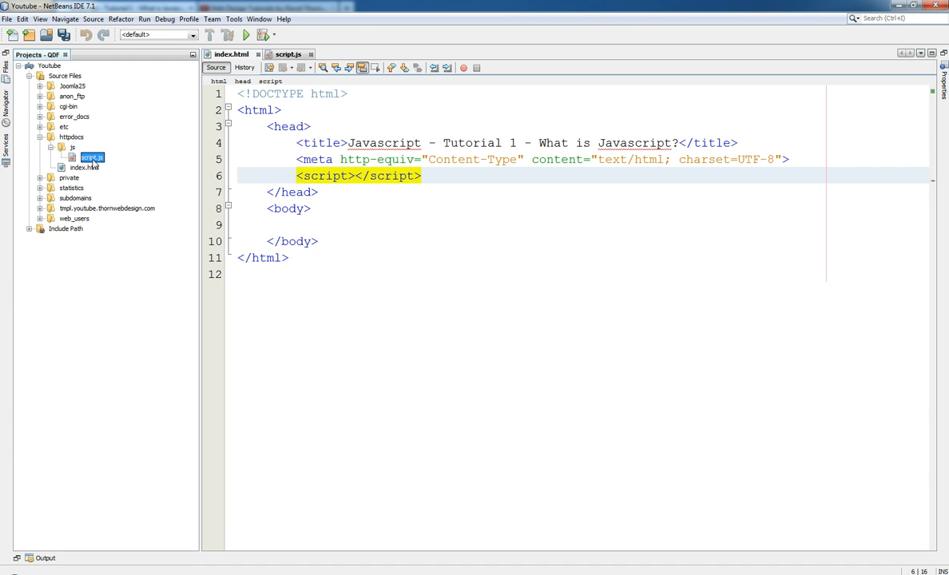
pyautogui.moveTo(103, 163)
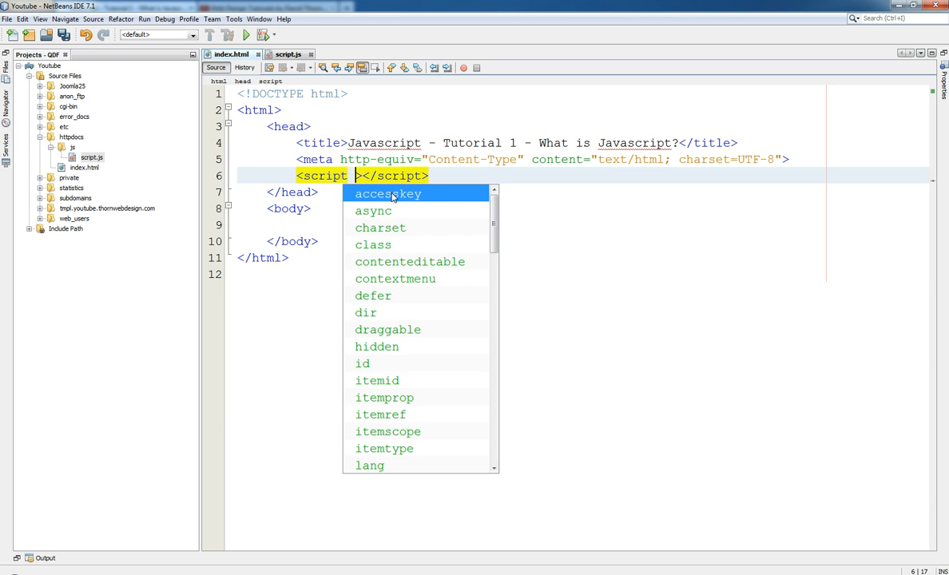
# Give the script tag src="/js/script.js".
pyautogui.write('src')
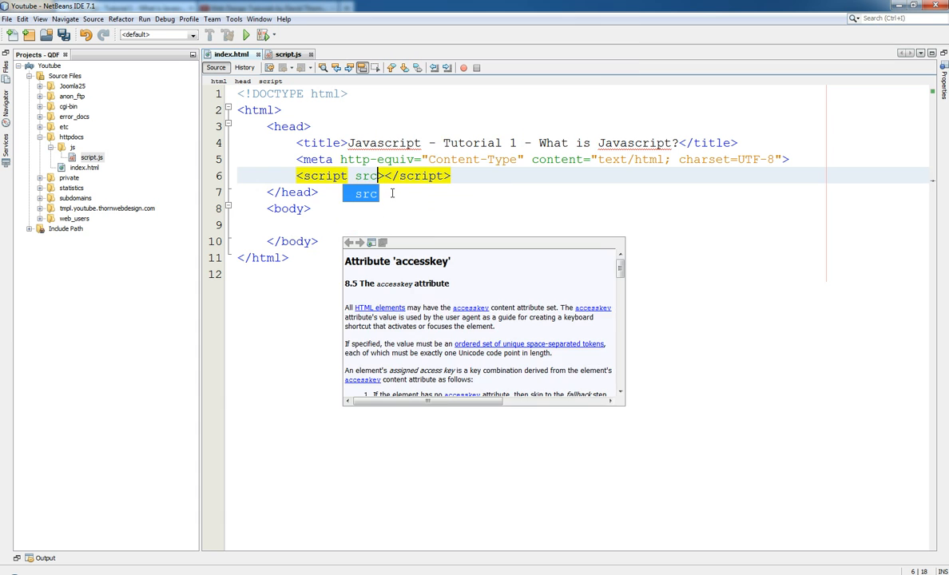
pyautogui.write('="/')
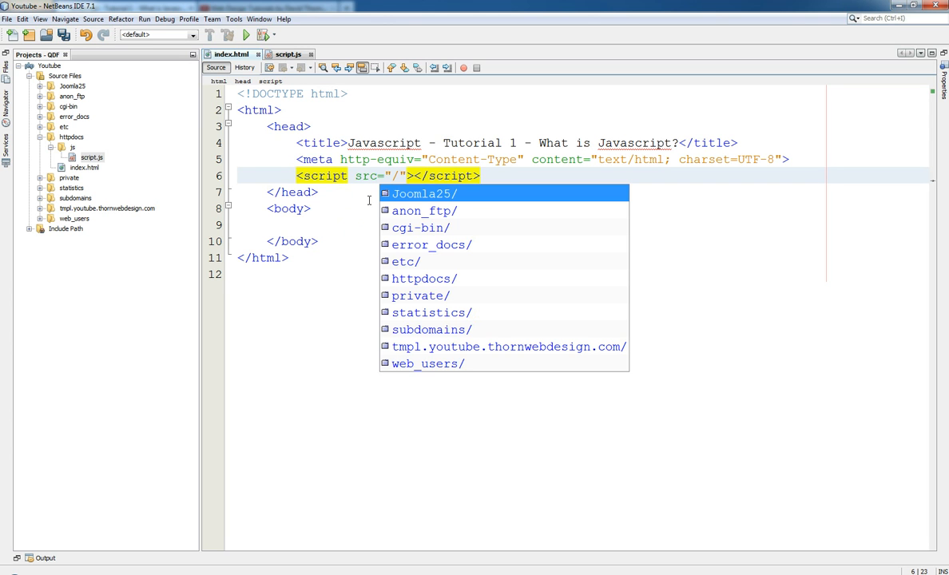
pyautogui.write('js')
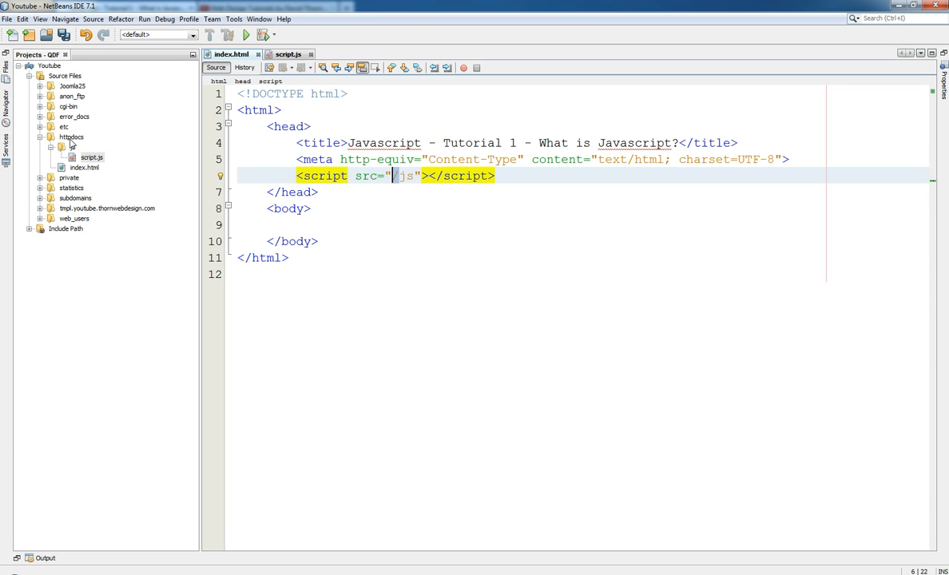
pyautogui.click(70, 137)
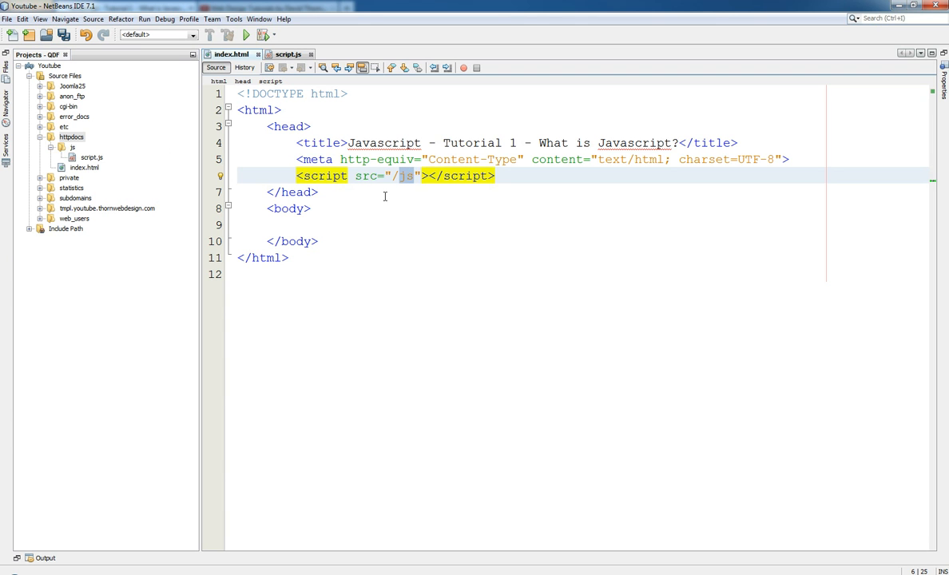
pyautogui.write('/')
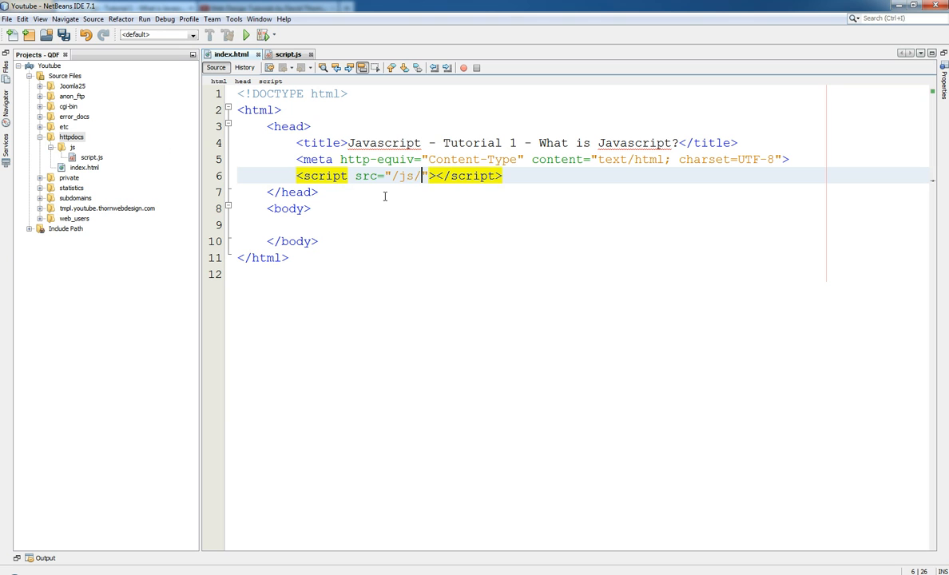
pyautogui.write('script')
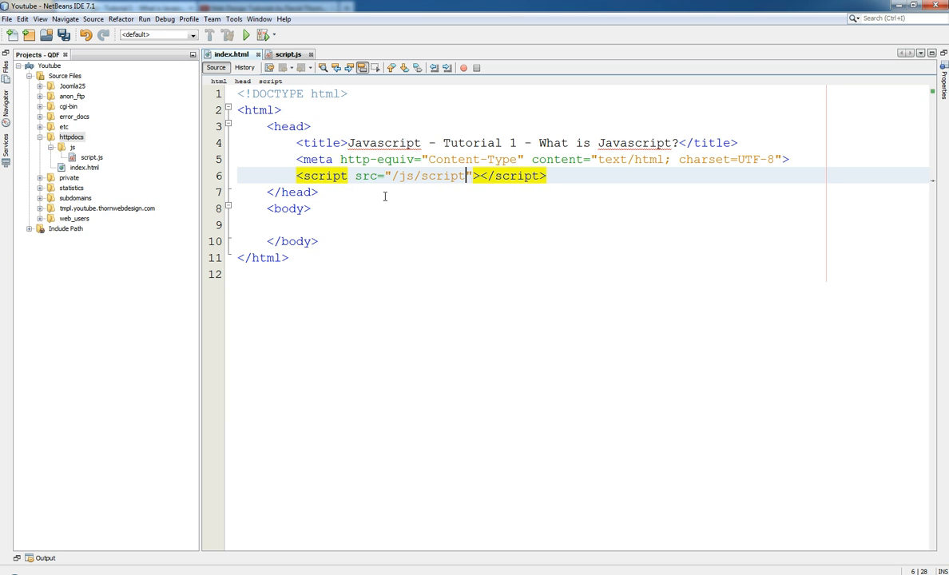
pyautogui.write('.js')
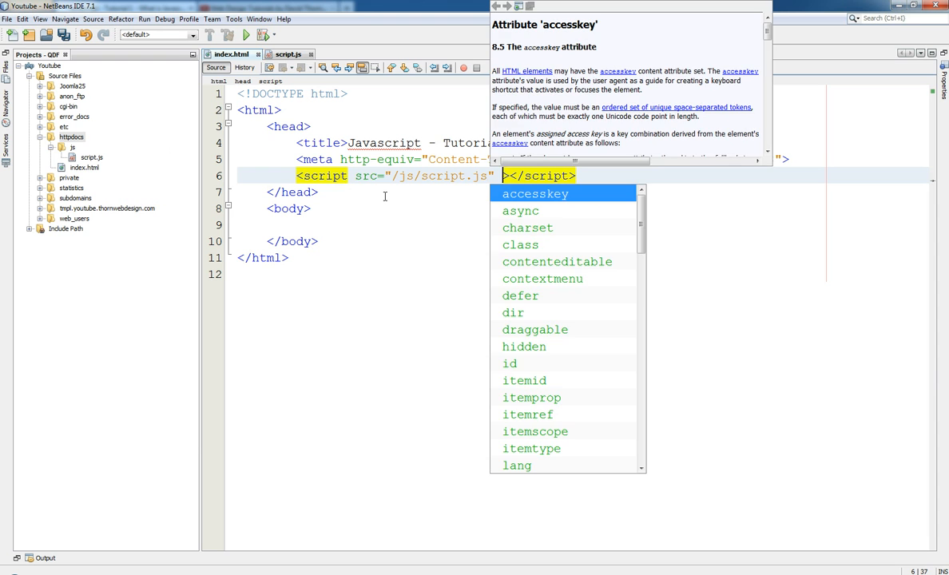
# Add type="text/javascript" to the script tag and save index.html.
pyautogui.write('te')
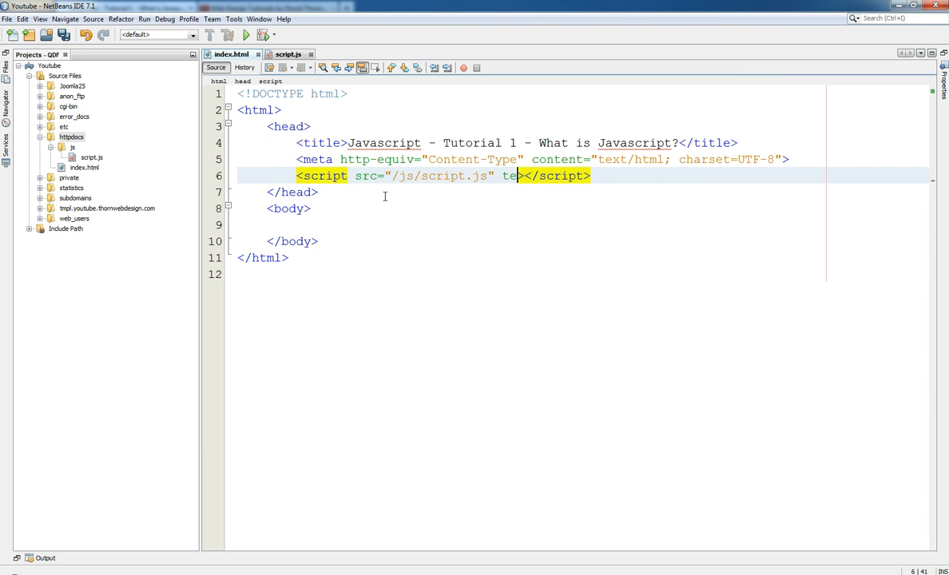
pyautogui.write('ype="')
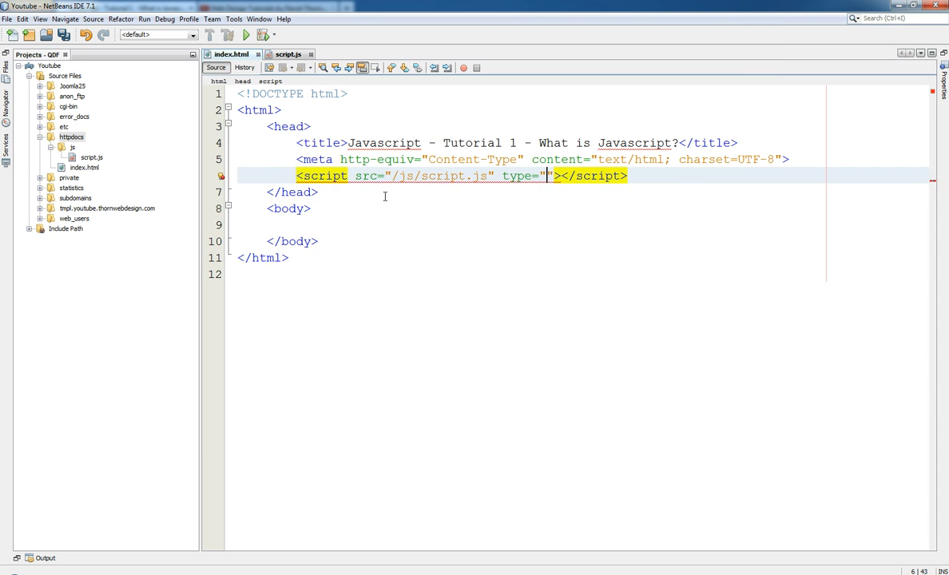
pyautogui.write('text/jav')
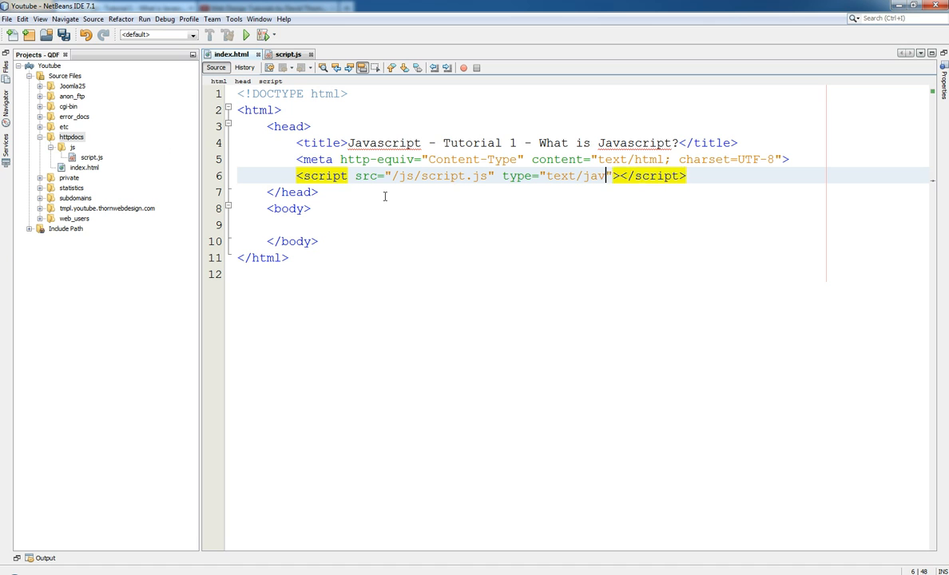
pyautogui.write('ascript')
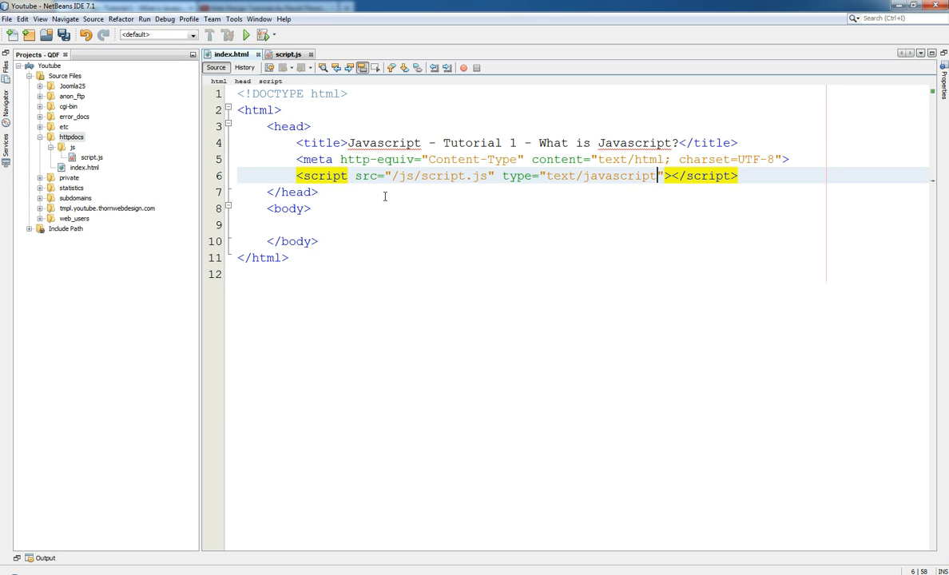
pyautogui.click(298, 92)
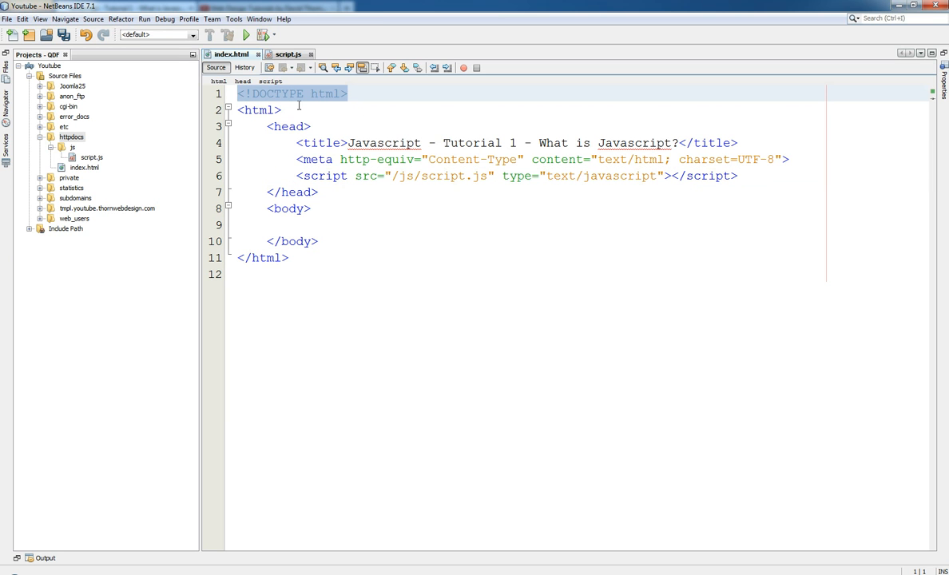
pyautogui.click(302, 93)
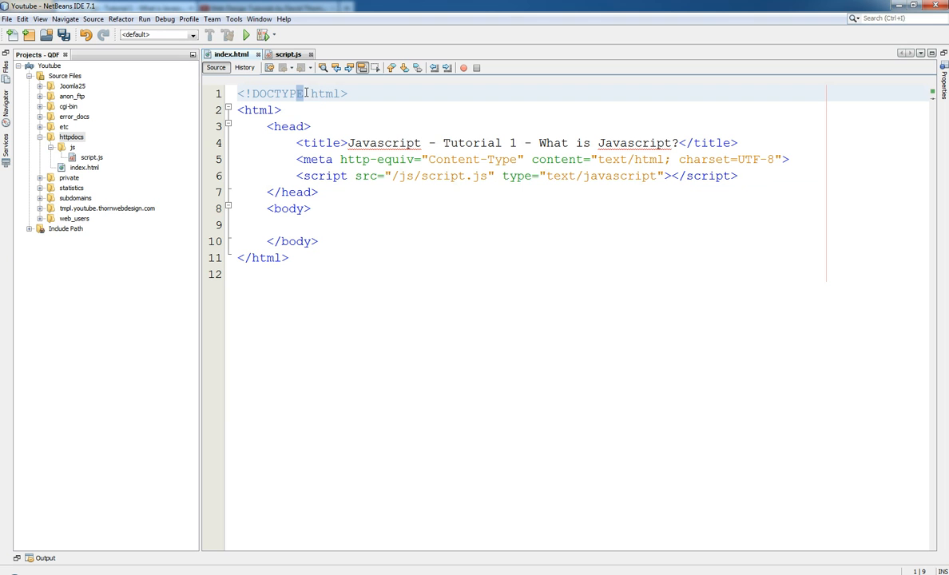
pyautogui.doubleClick(324, 92)
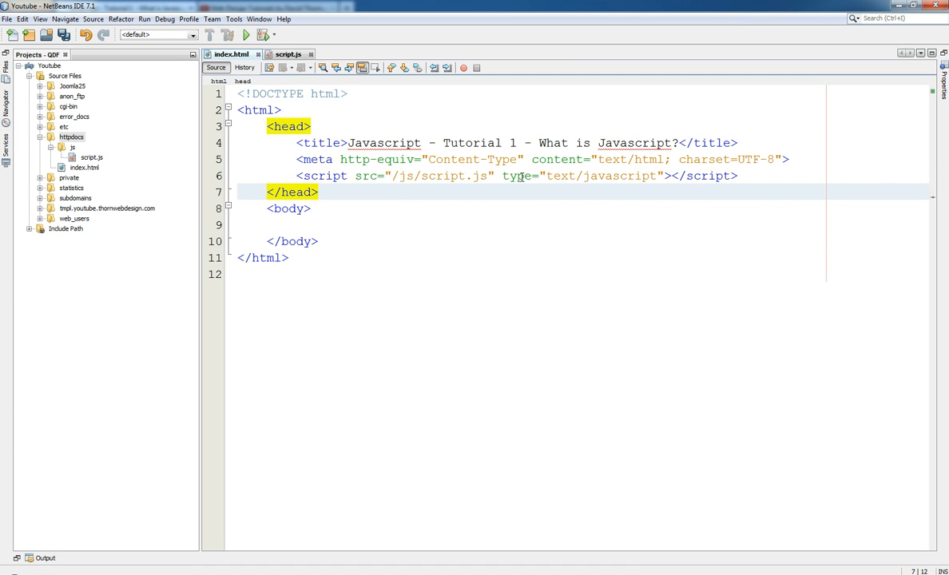
pyautogui.click(320, 192)
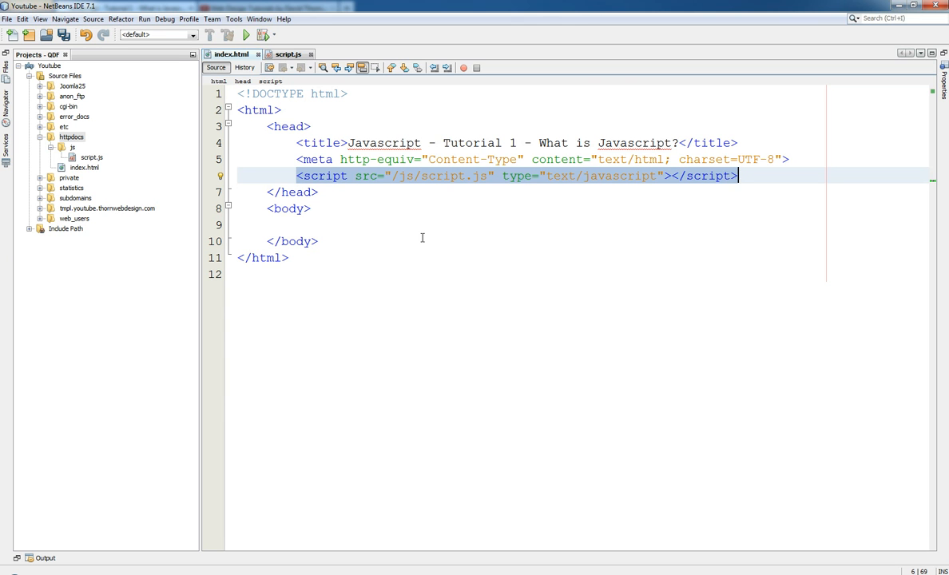
pyautogui.press('ctrl+s')
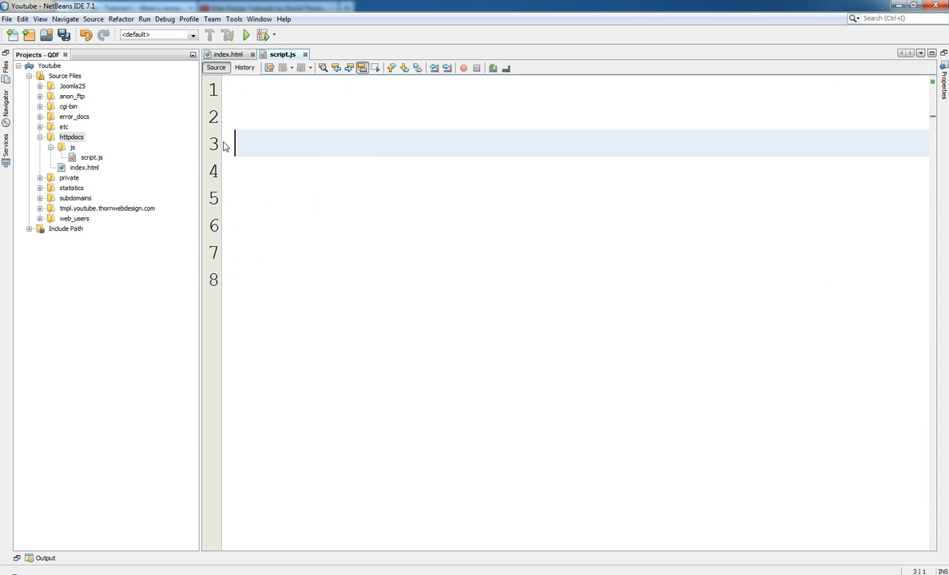
# Save again with the empty script.js file in place.
pyautogui.press('ctrl+s')
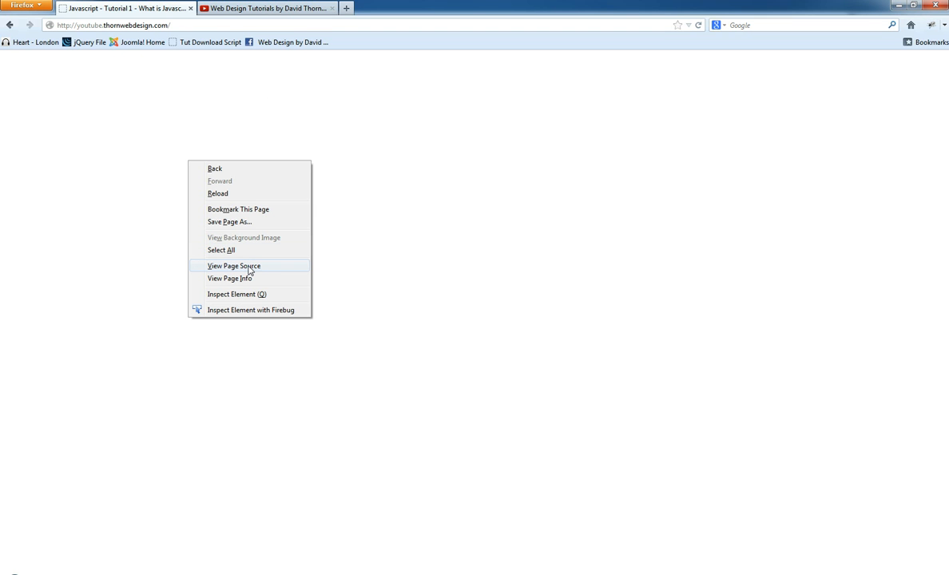
# View the page source in Firefox, where the script tag links /js/script.js.
pyautogui.click(233, 265)
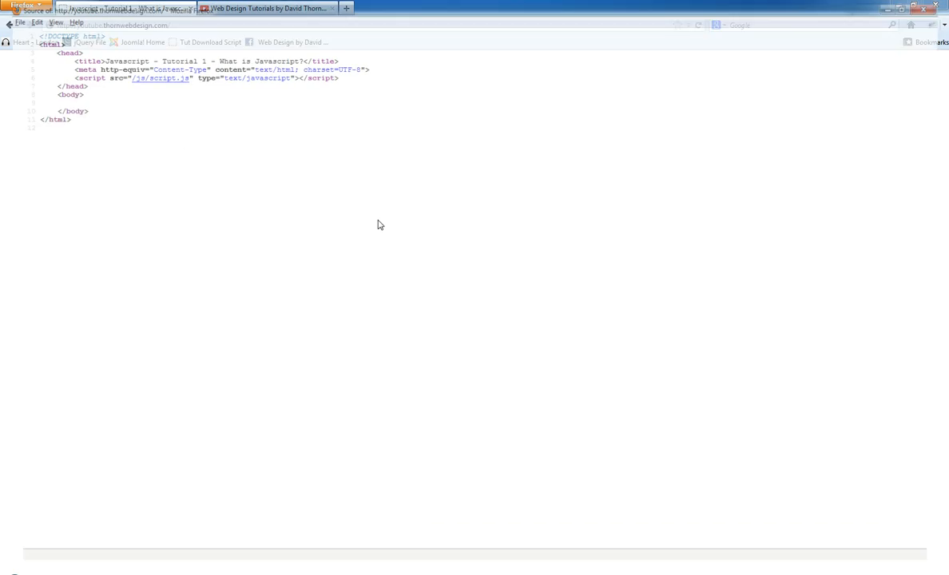
pyautogui.click(913, 7)
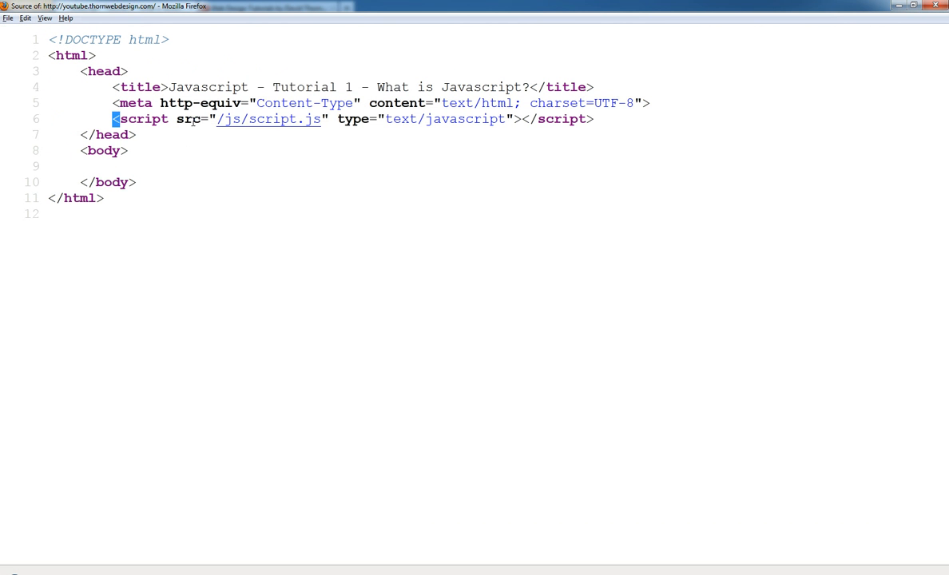
pyautogui.click(137, 182)
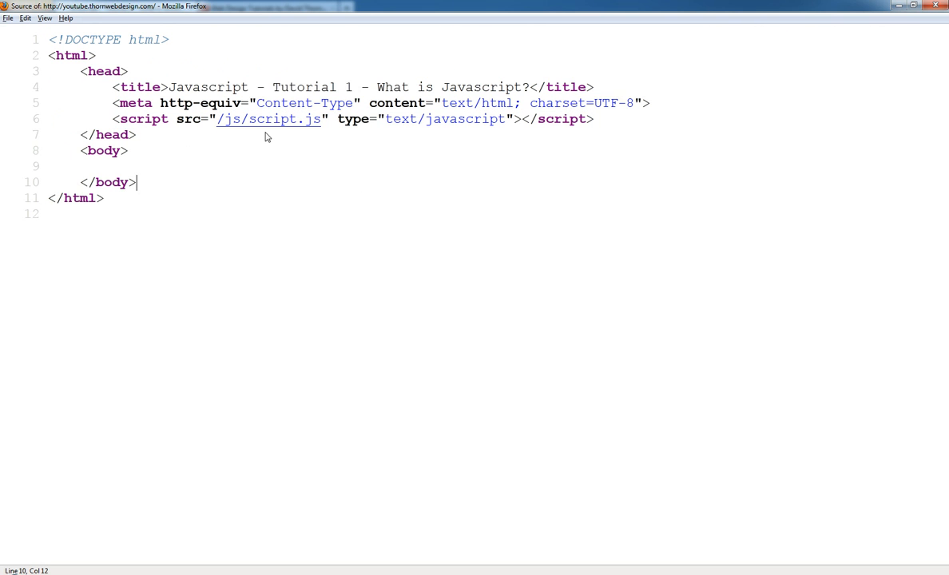
pyautogui.moveTo(270, 131)
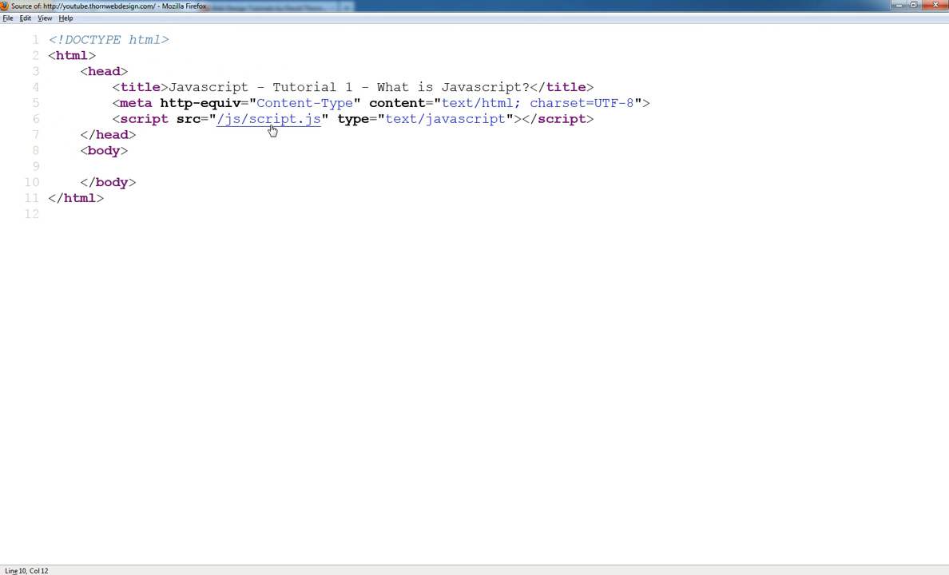
pyautogui.moveTo(287, 127)
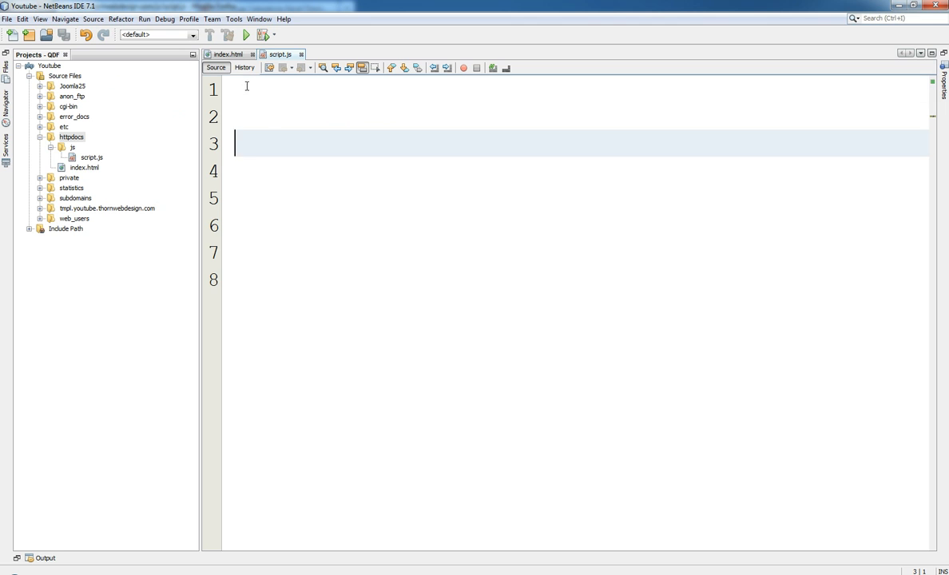
# Write the comment //something in the file on line 1 of script.js.
pyautogui.write('//somet')
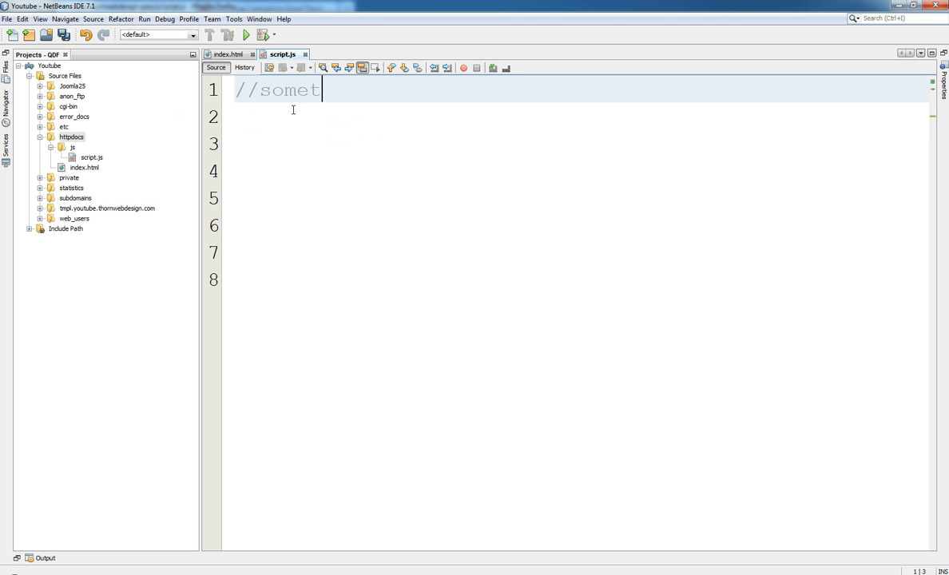
pyautogui.write('hing in th f')
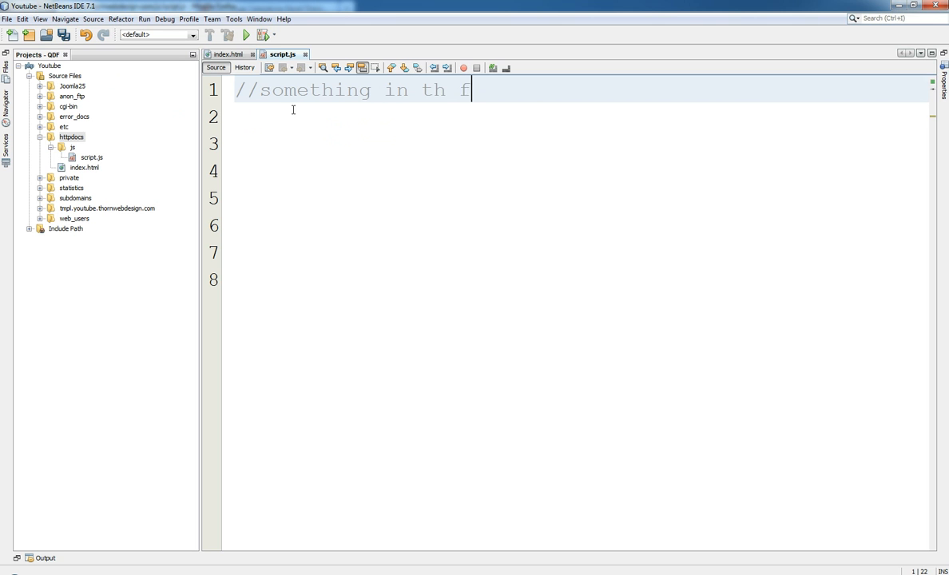
pyautogui.write('e file')
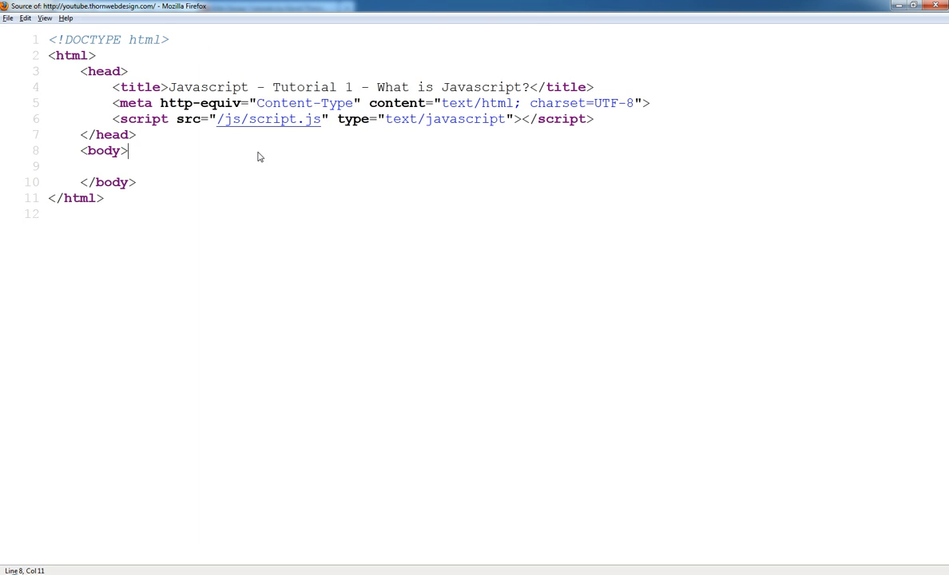
# Follow the /js/script.js link in the source view and select its comment line.
pyautogui.click(268, 118)
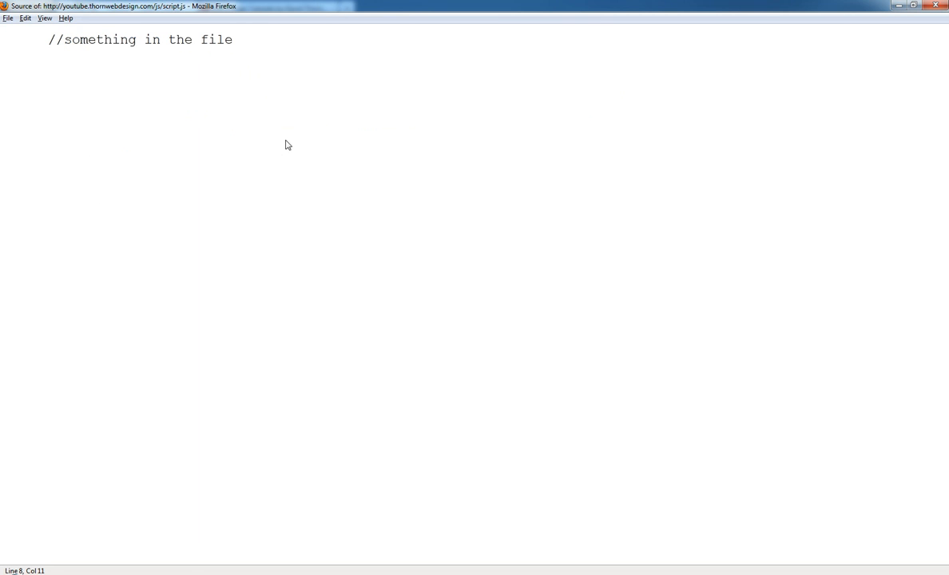
pyautogui.tripleClick(140, 39)
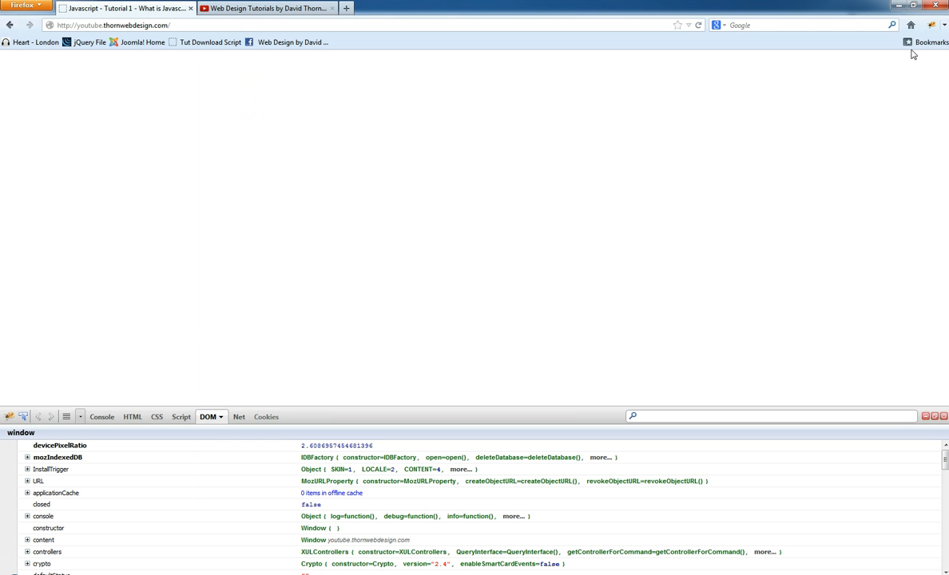
pyautogui.moveTo(502, 323)
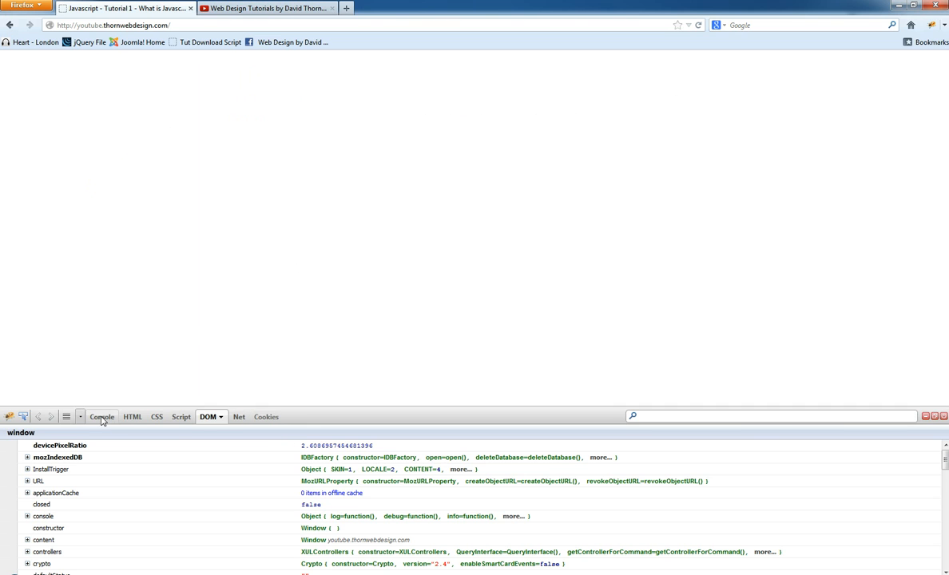
# In Firebug's HTML panel expand head and script, reloading to reveal //something in the file.
pyautogui.click(131, 416)
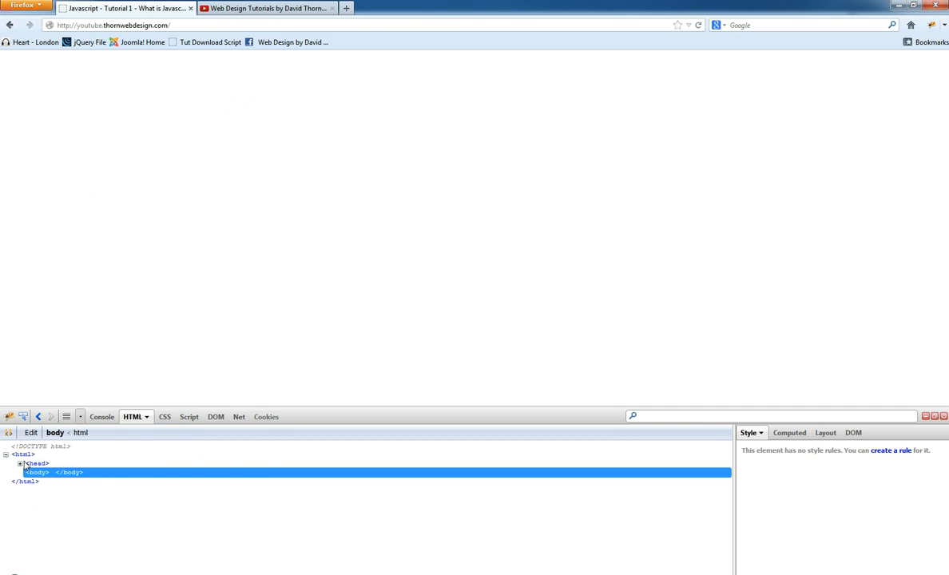
pyautogui.click(19, 463)
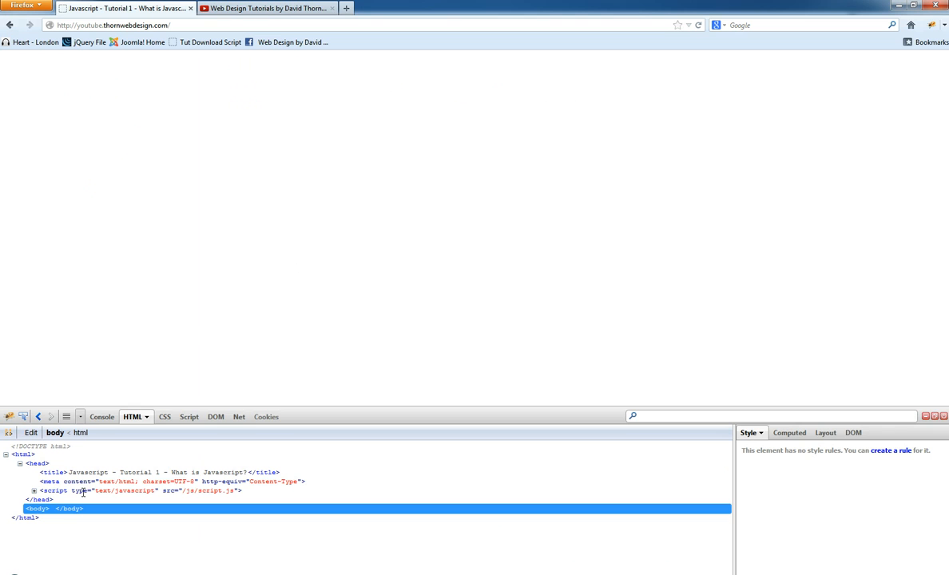
pyautogui.click(33, 492)
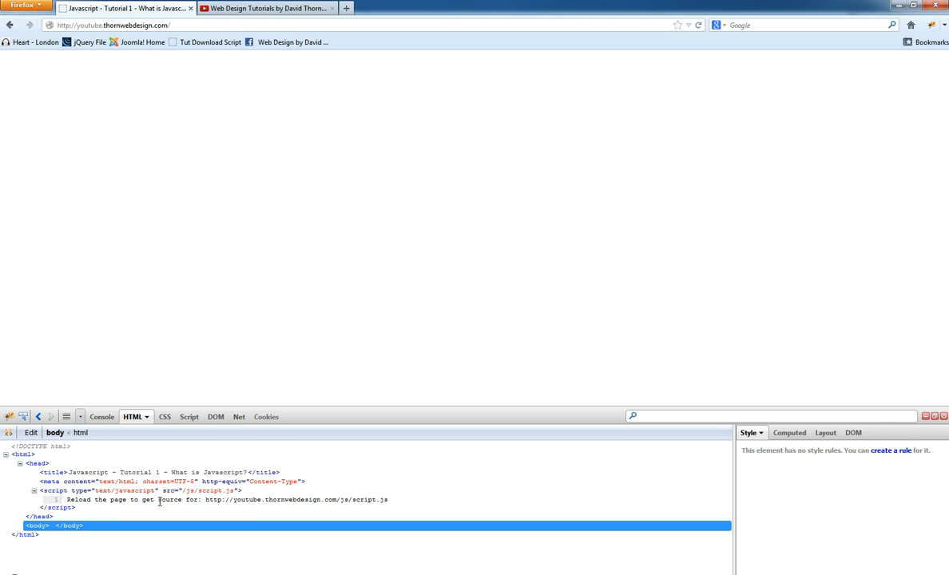
pyautogui.moveTo(115, 342)
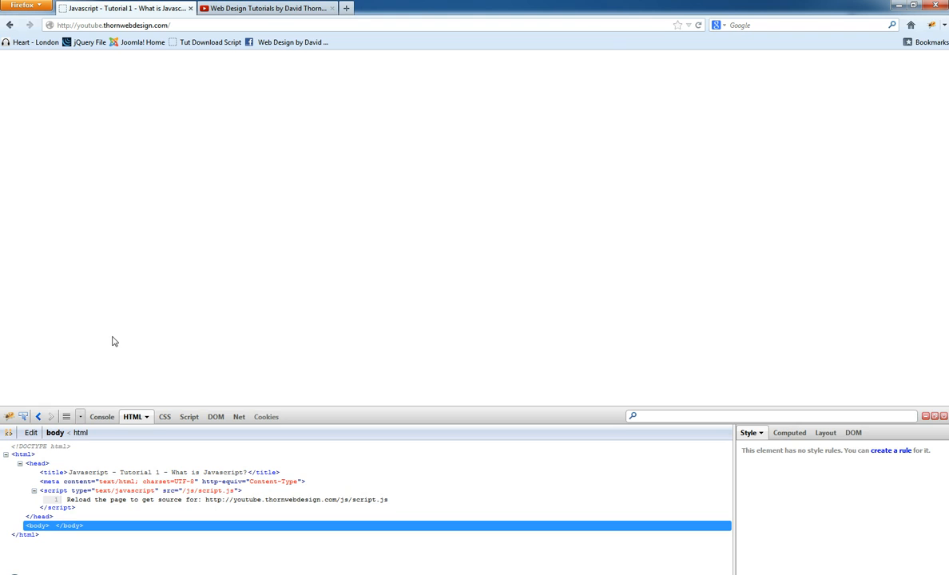
pyautogui.click(19, 464)
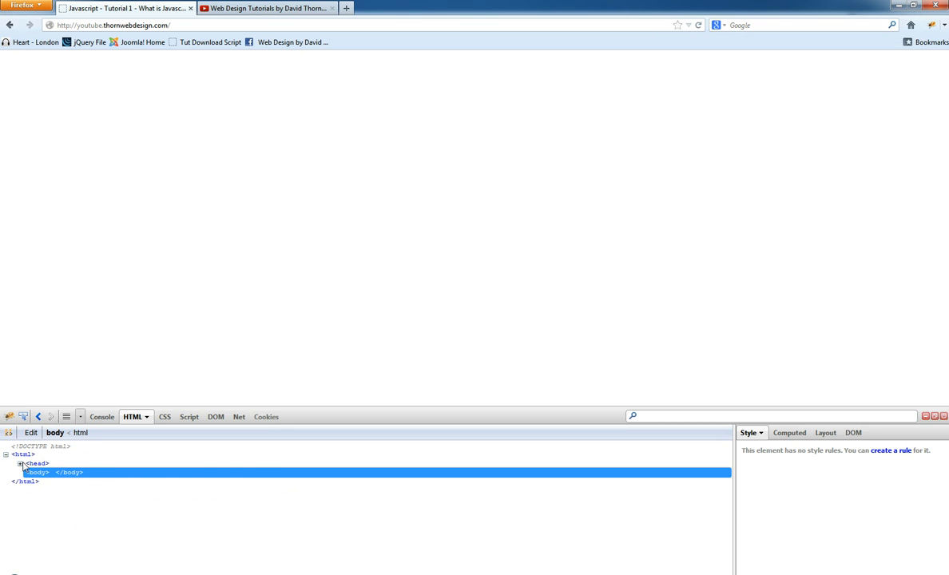
pyautogui.click(21, 464)
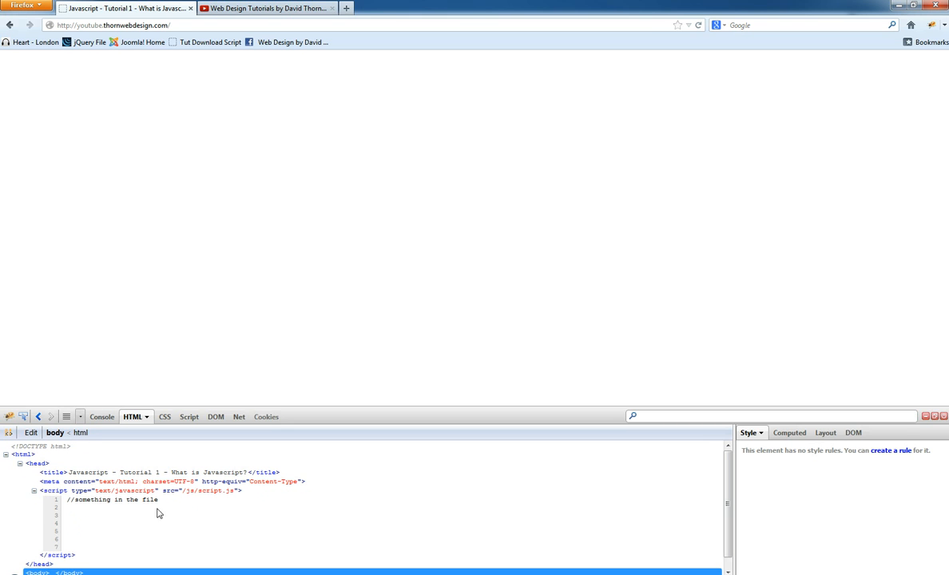
pyautogui.doubleClick(111, 499)
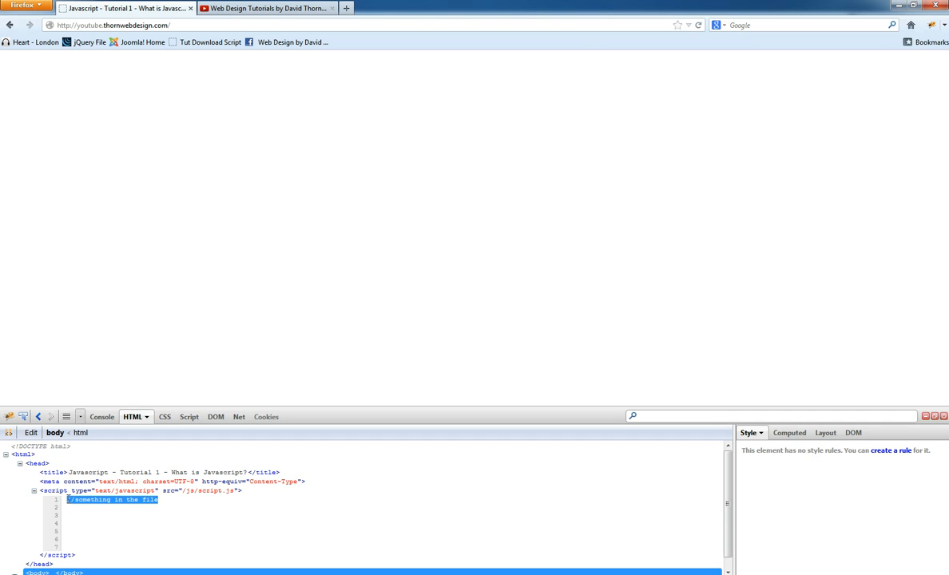
pyautogui.moveTo(115, 517)
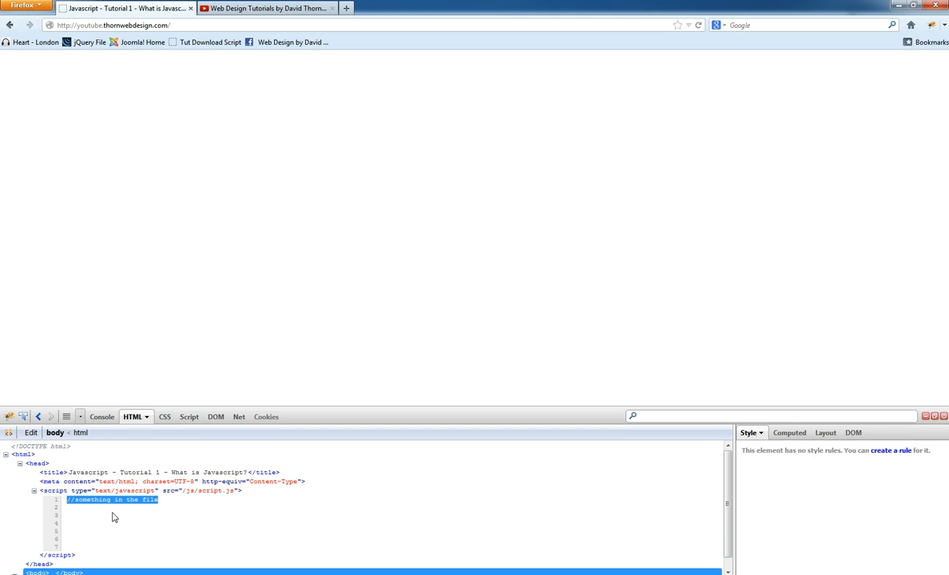
pyautogui.moveTo(141, 512)
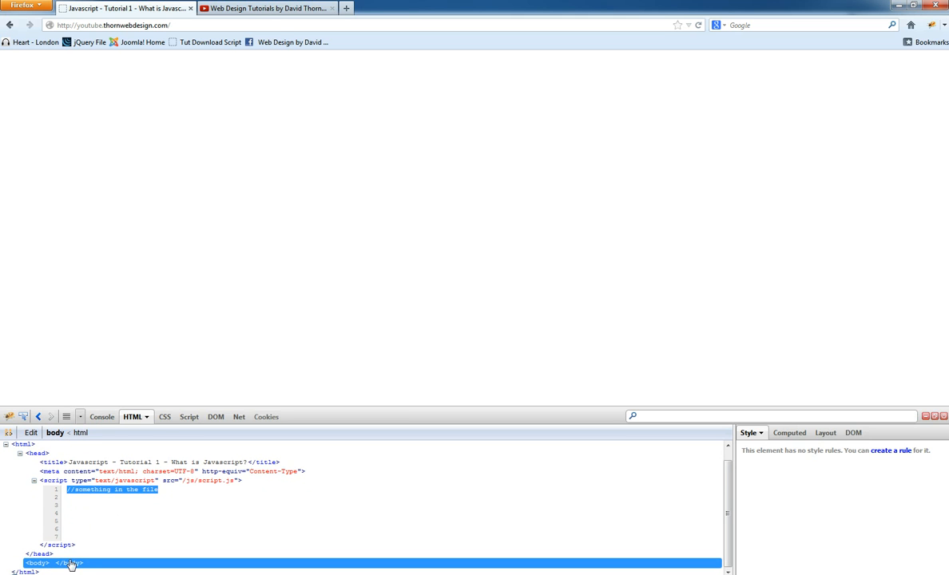
pyautogui.moveTo(82, 562)
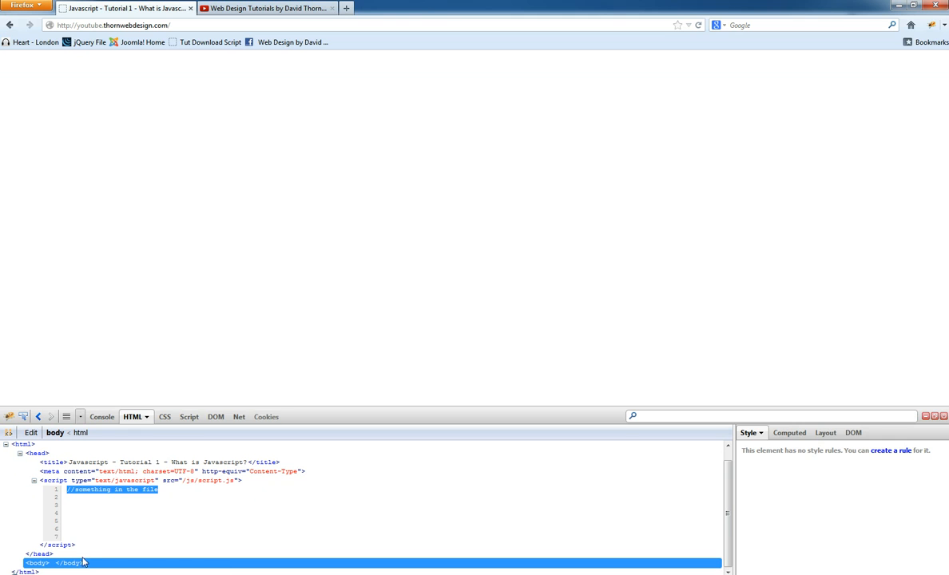
pyautogui.moveTo(170, 373)
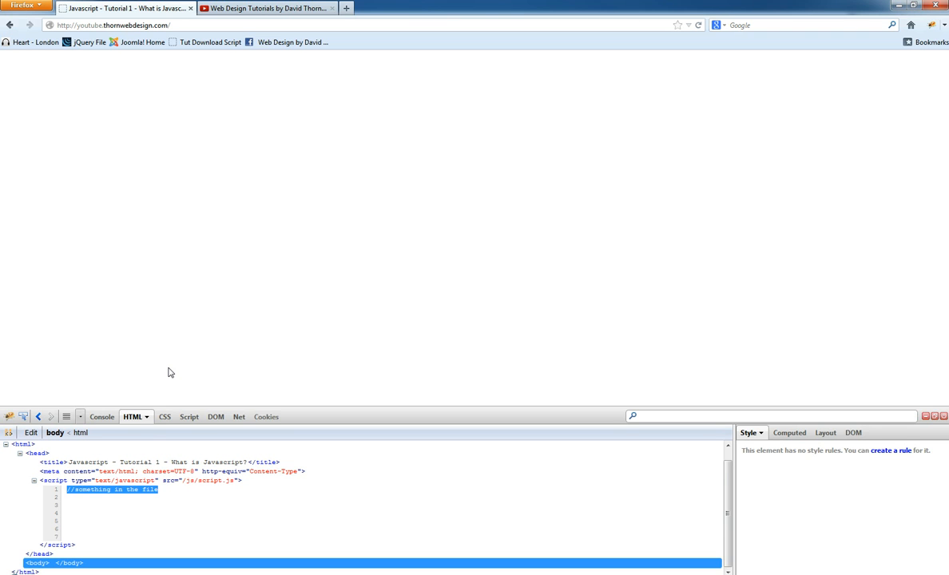
pyautogui.moveTo(166, 495)
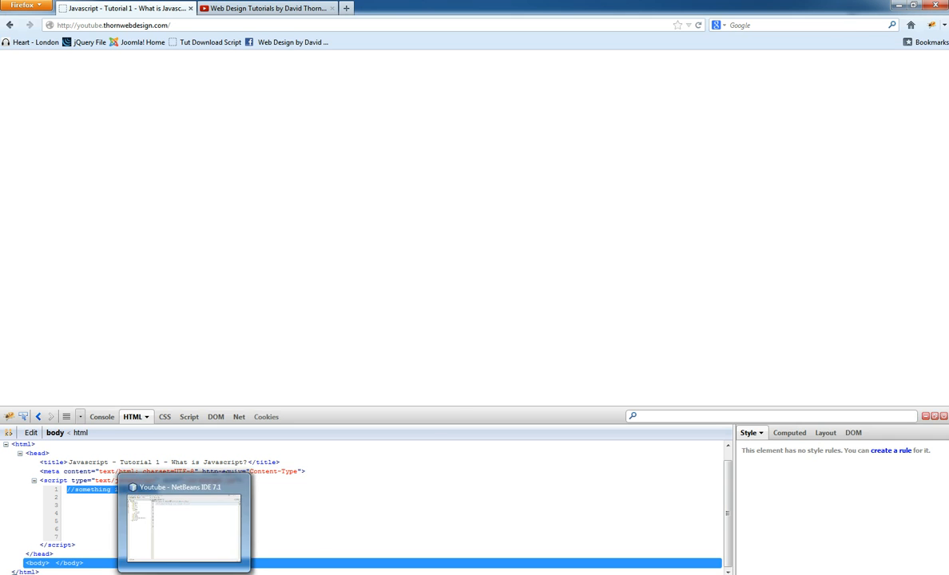
# Add alert("Hello World"); below the comment, save script.js and reload the page.
pyautogui.click(184, 524)
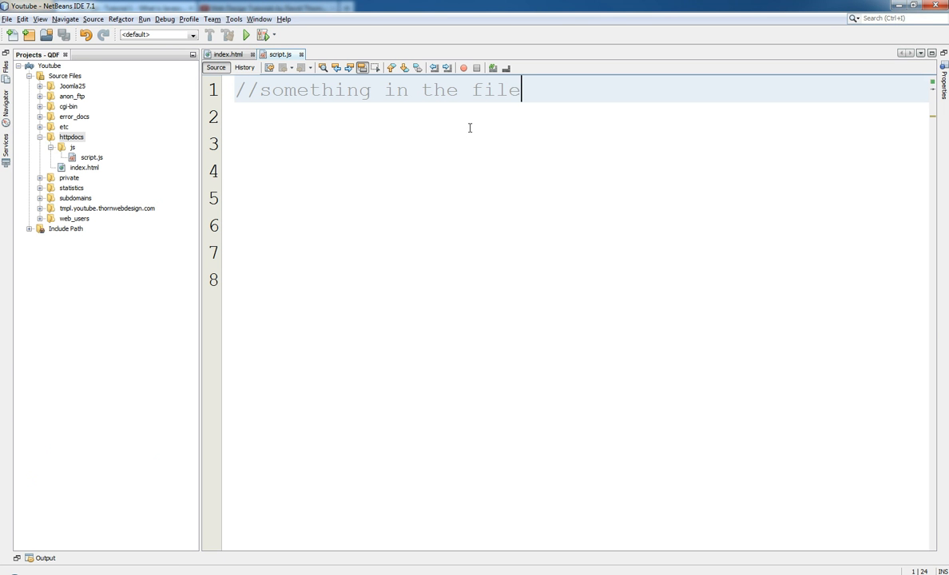
pyautogui.press('enter')
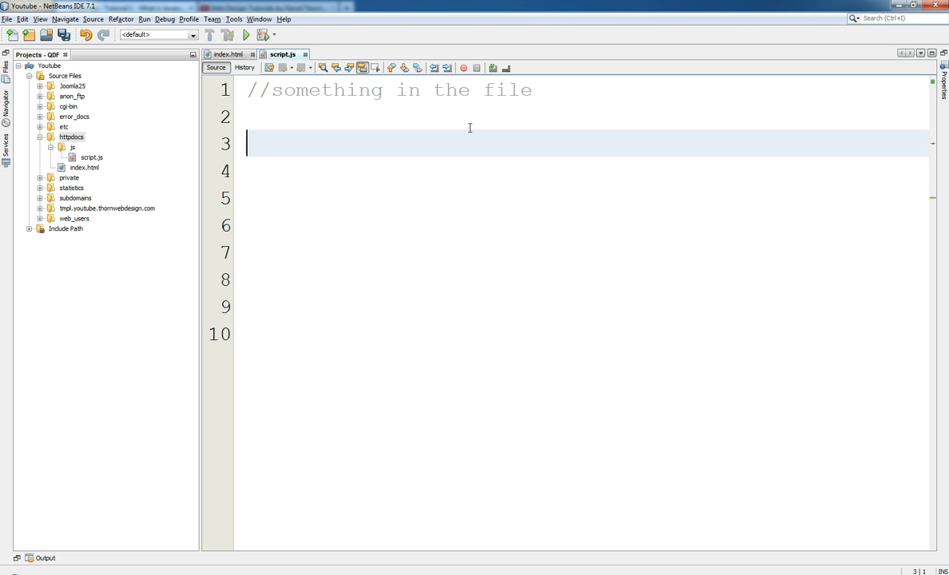
pyautogui.write('alert(')
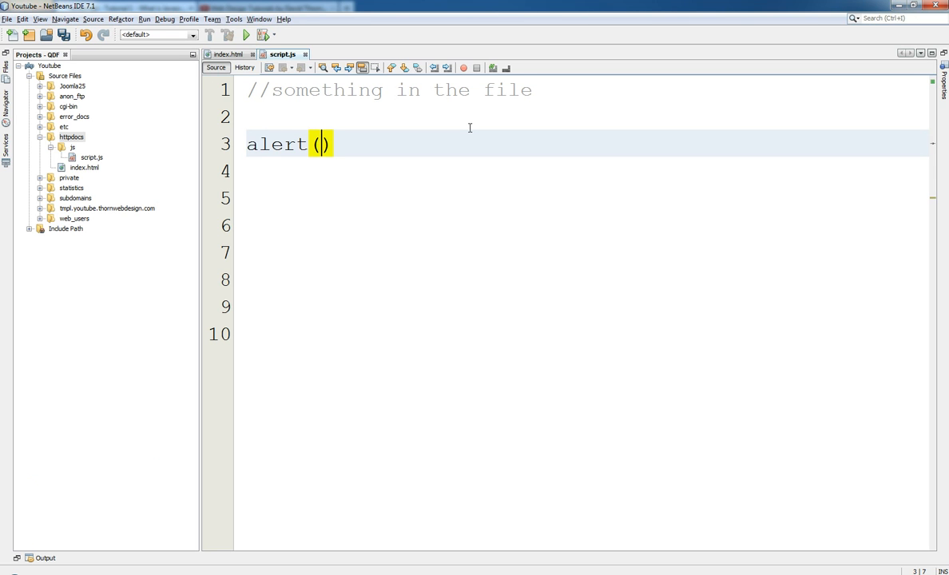
pyautogui.write(';')
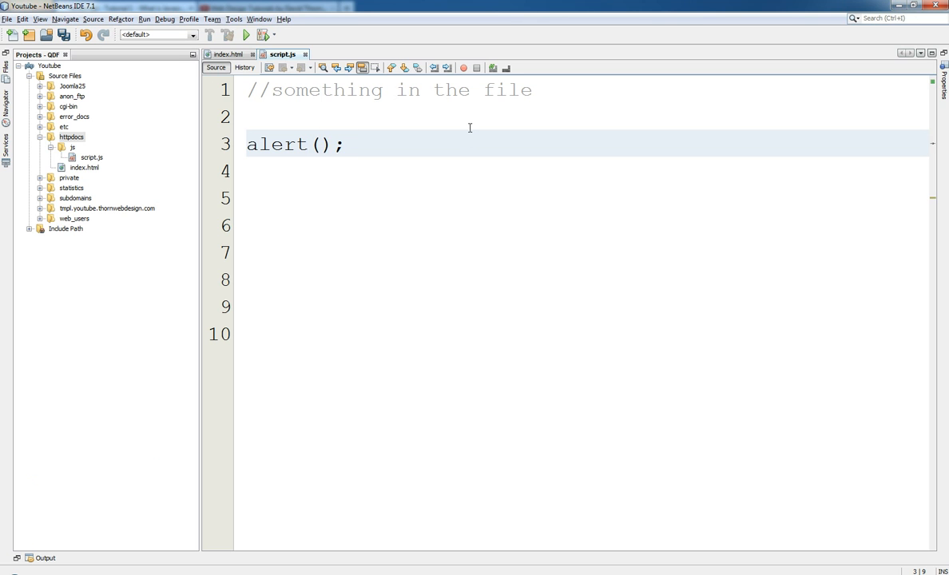
pyautogui.write('""')
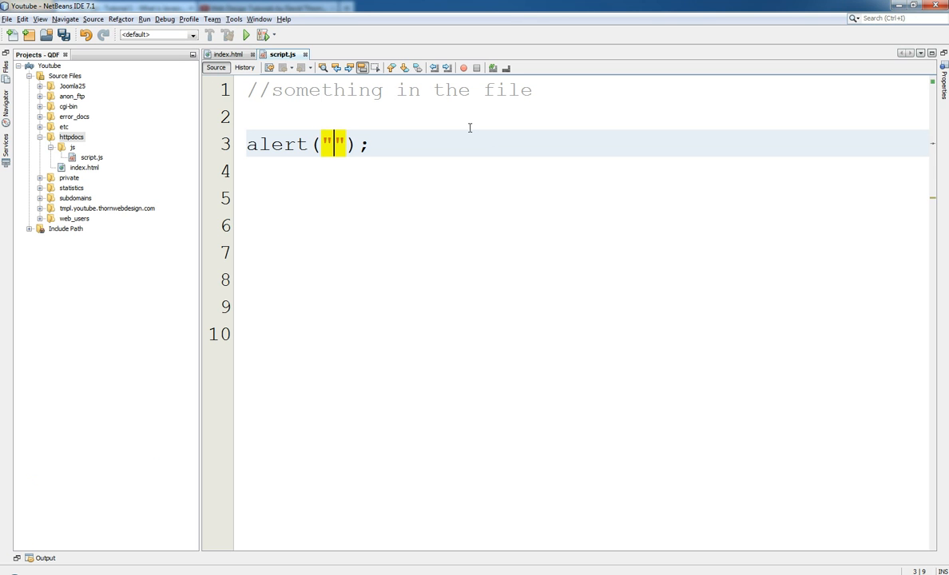
pyautogui.write('Hello')
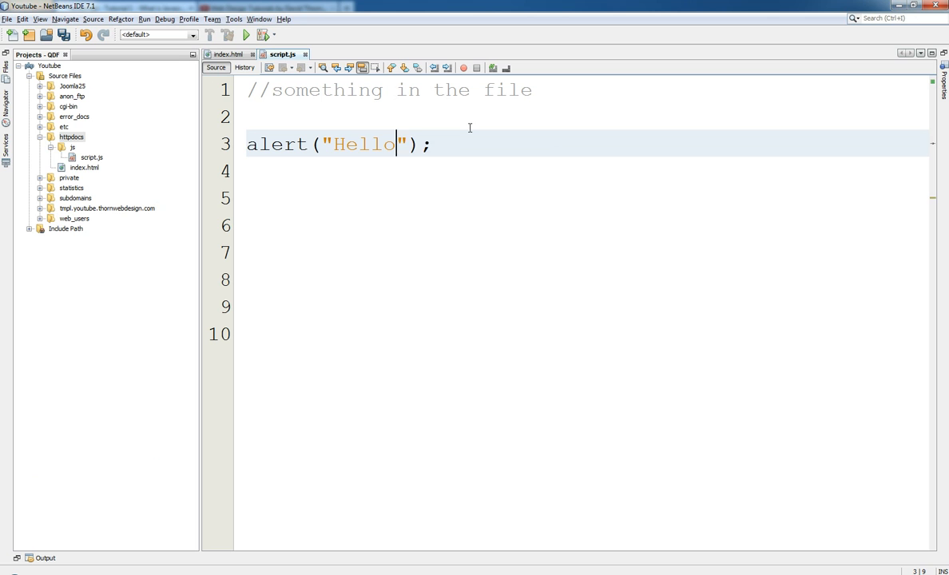
pyautogui.write('World')
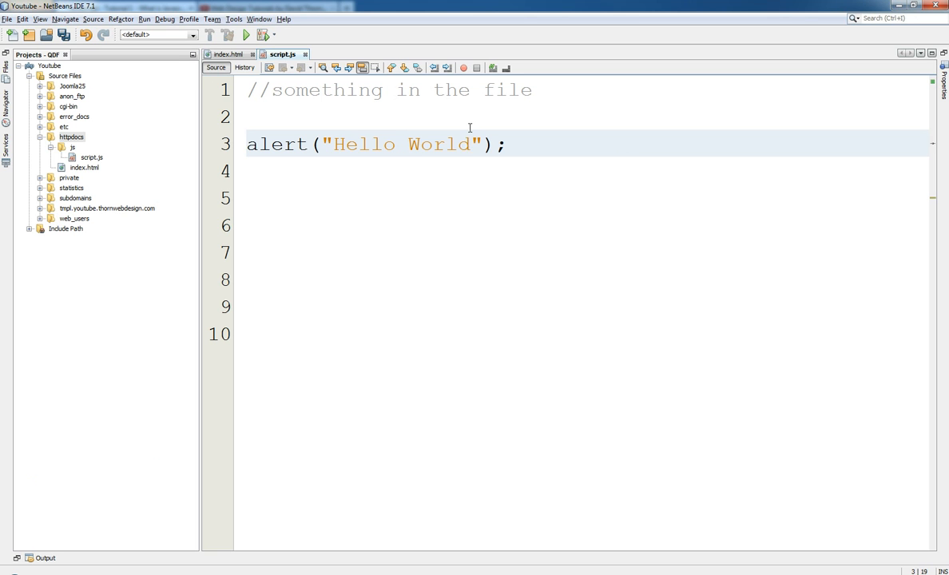
pyautogui.press('ctrl+s')
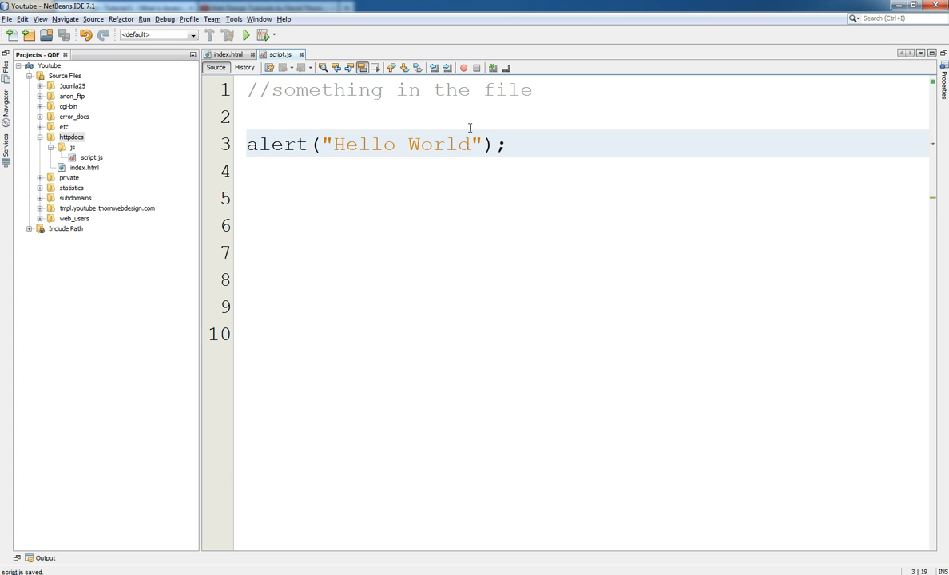
pyautogui.click(471, 144)
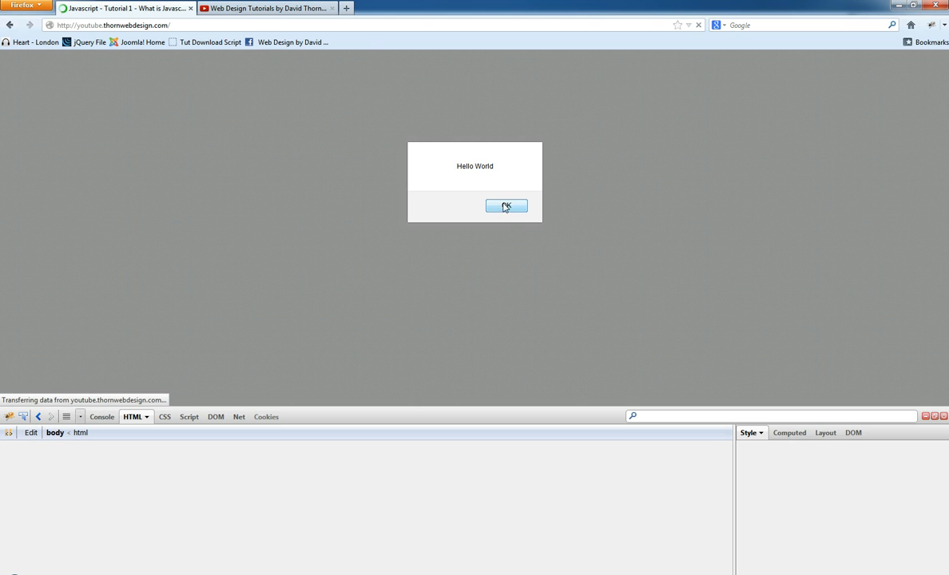
# Dismiss the Hello World alert shown after reloading the page.
pyautogui.click(505, 206)
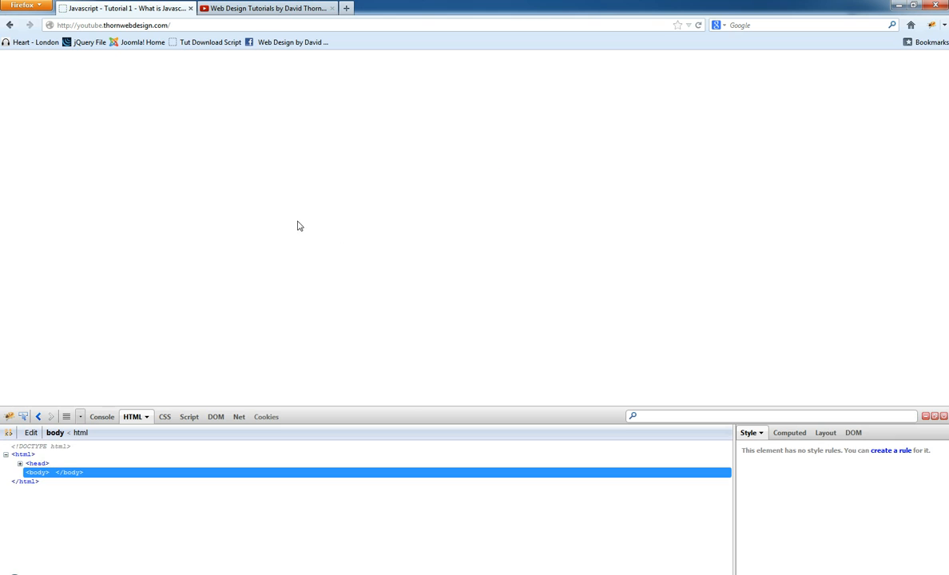
pyautogui.moveTo(278, 219)
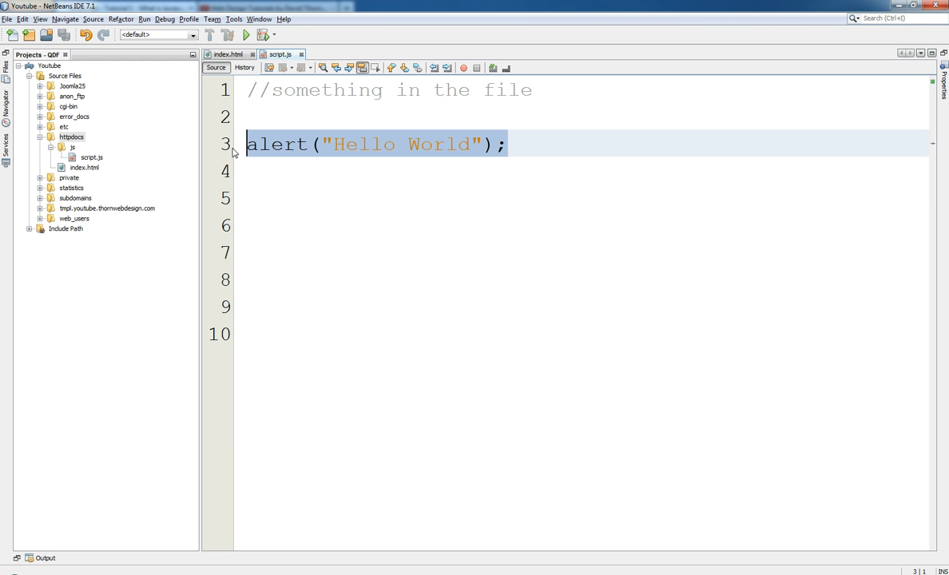
# Write document.write("Hello World"); on line 3 of script.js and save the file.
pyautogui.write('documen')
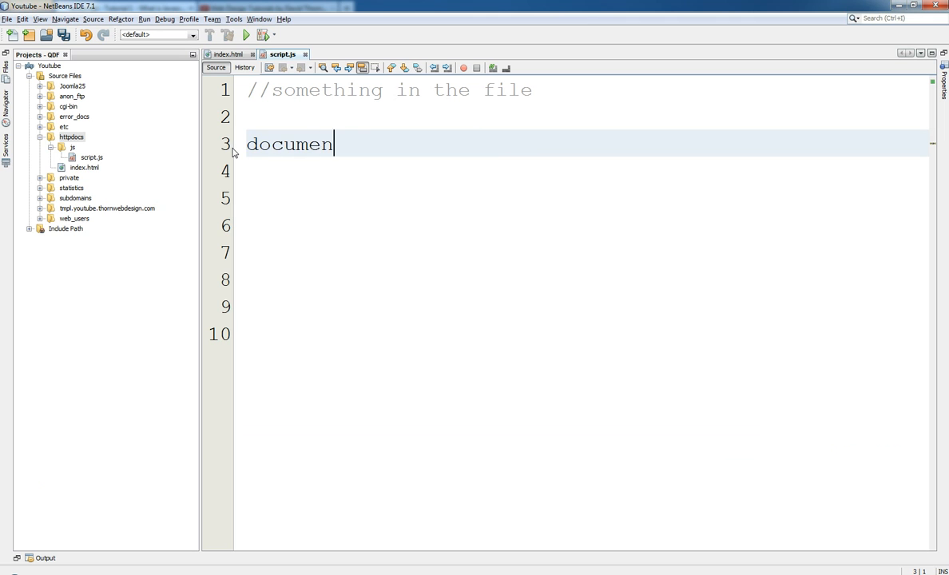
pyautogui.write('t.wr')
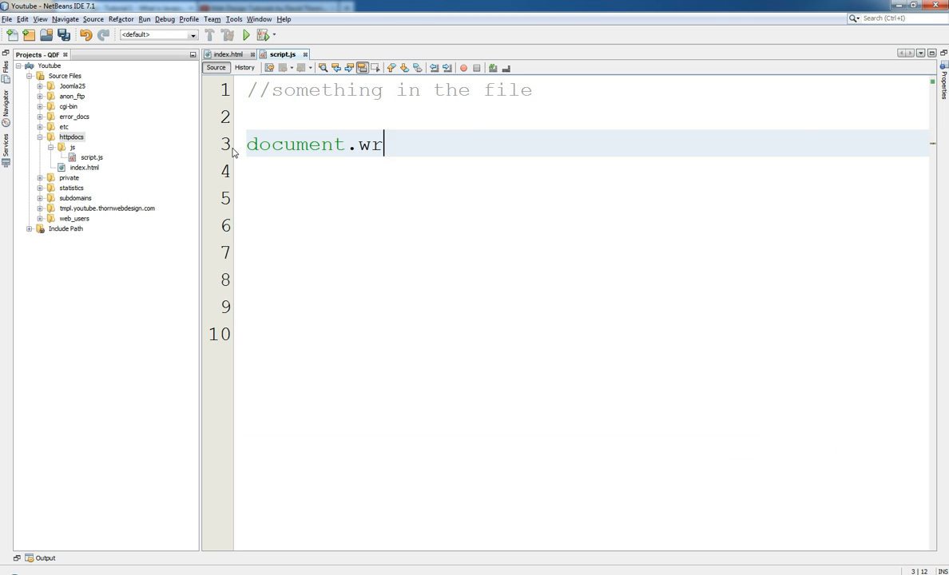
pyautogui.write('ite()')
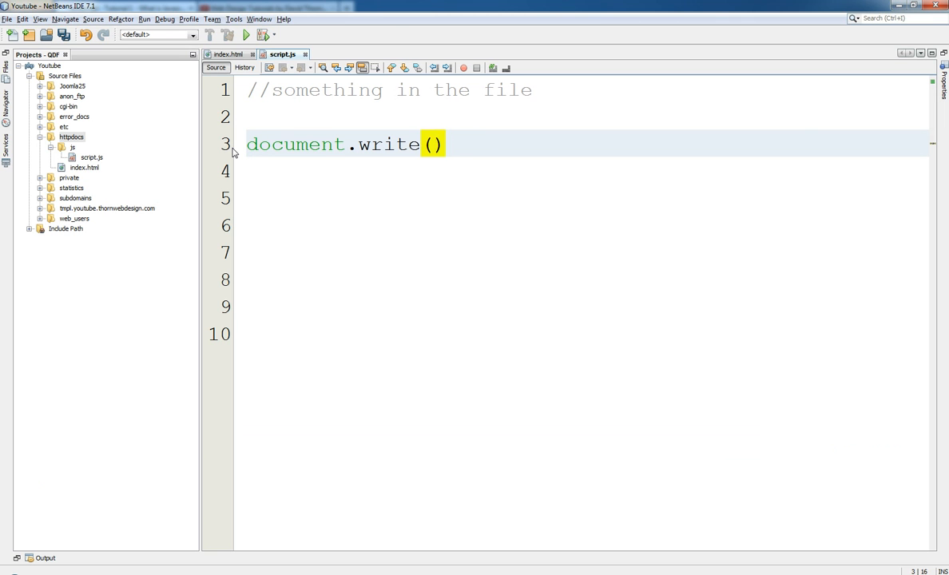
pyautogui.write('"Hello "')
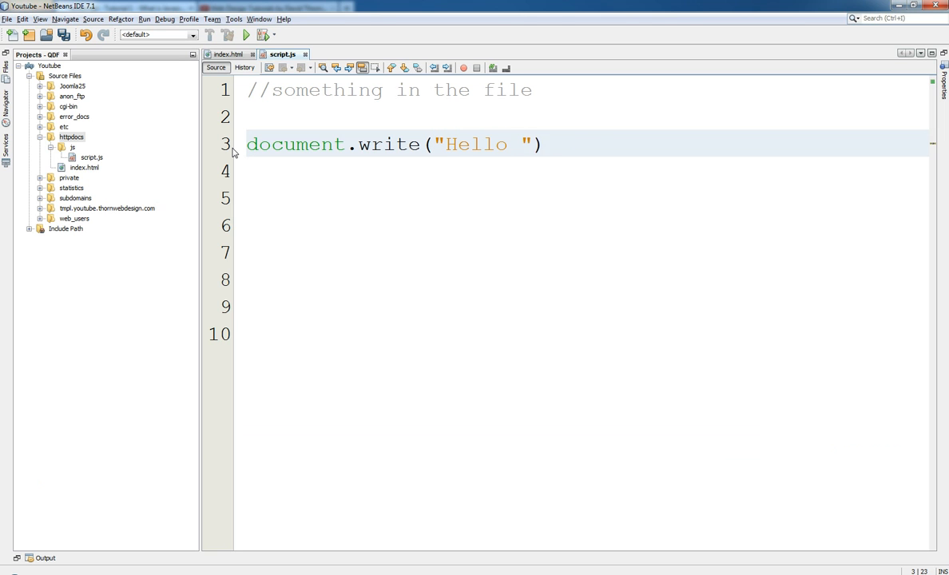
pyautogui.write('World");')
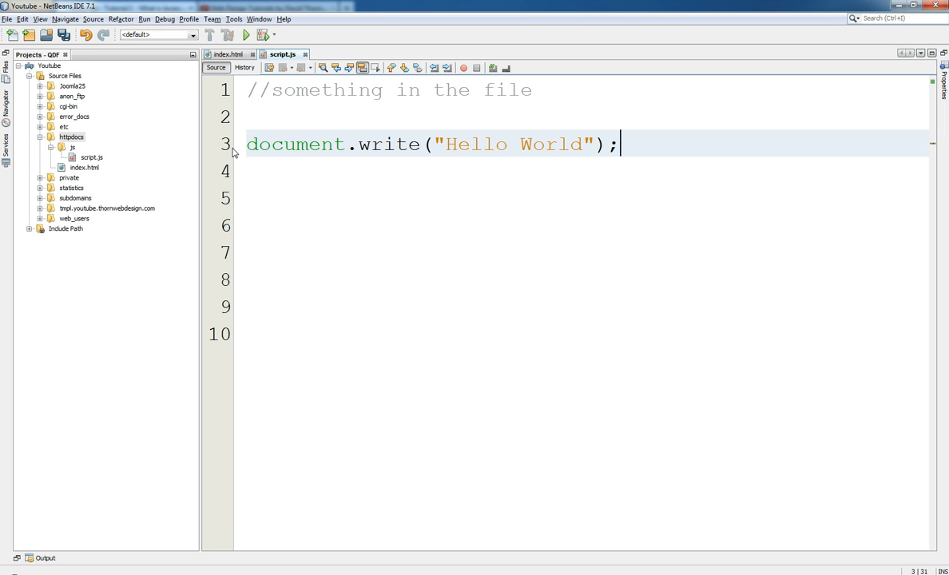
pyautogui.press('ctrl+s')
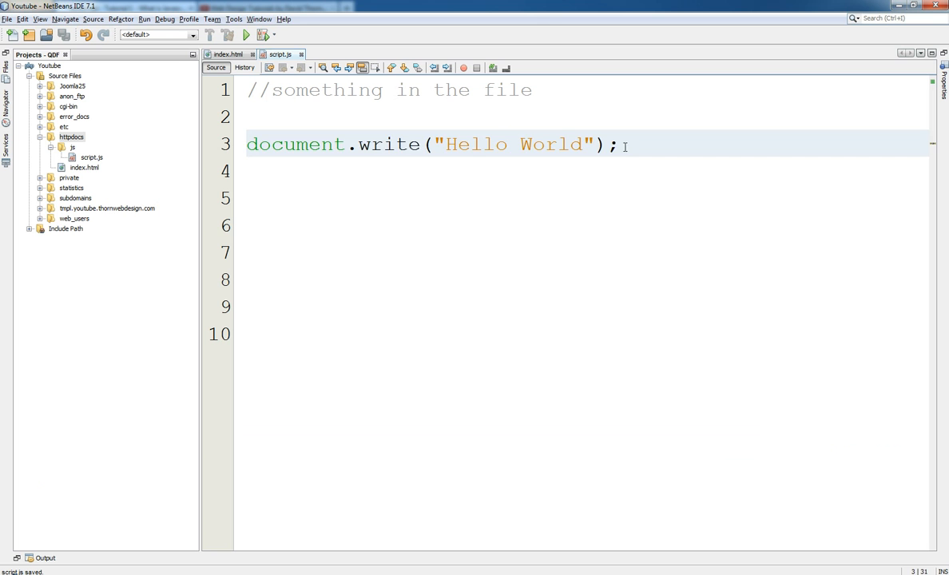
pyautogui.press('enter')
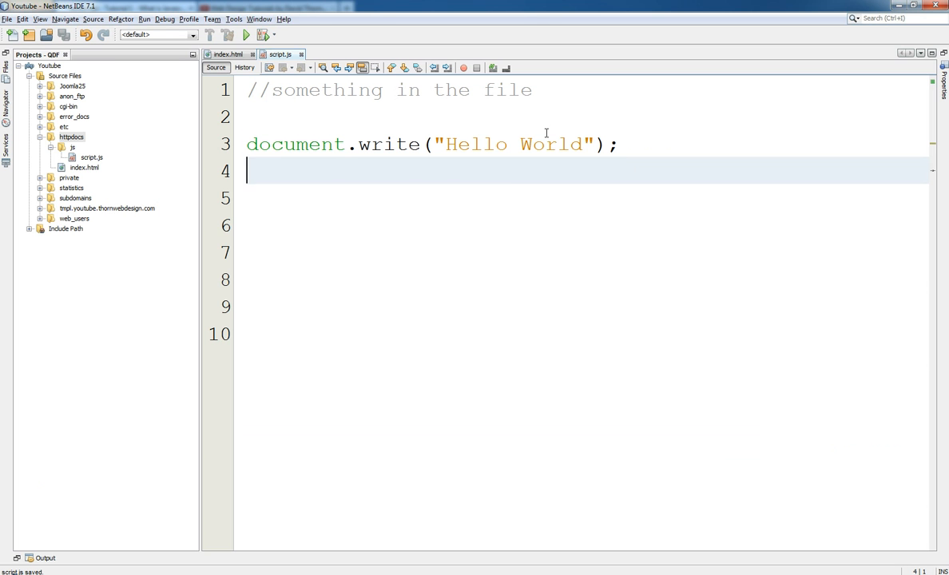
pyautogui.moveTo(463, 182)
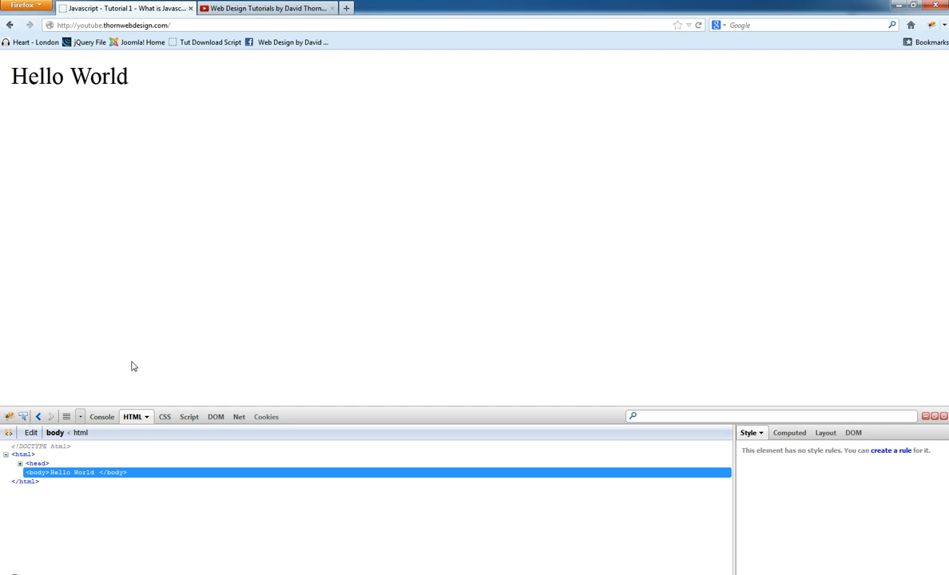
pyautogui.moveTo(114, 246)
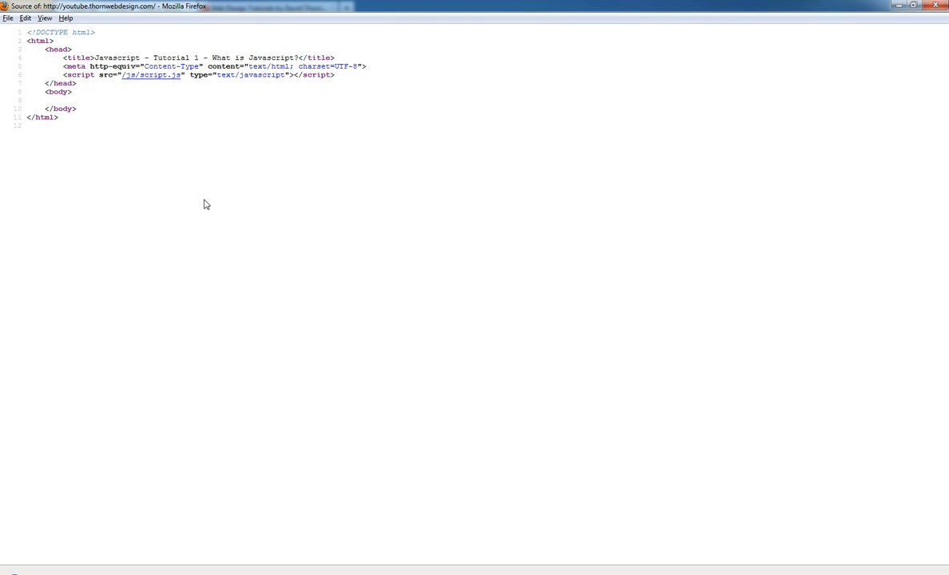
pyautogui.moveTo(95, 107)
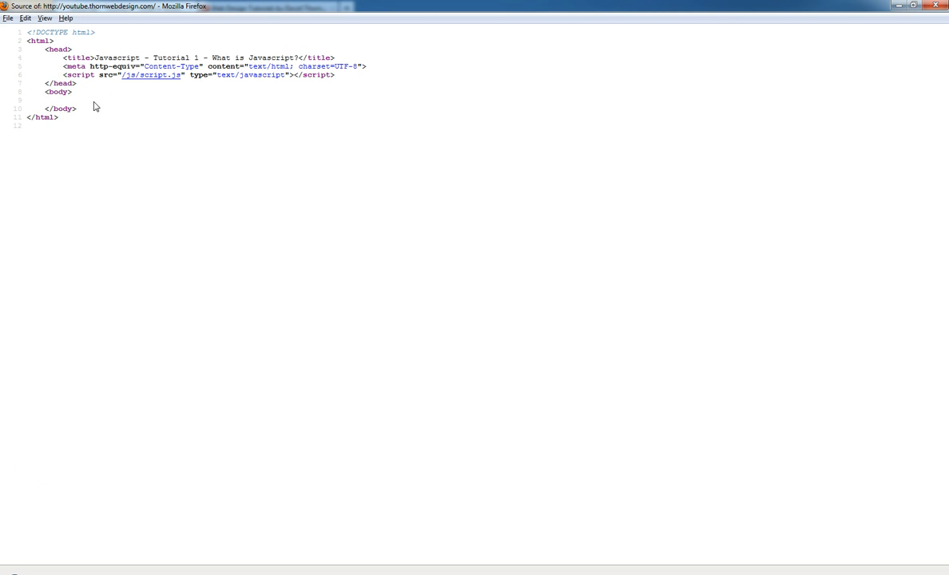
pyautogui.moveTo(67, 128)
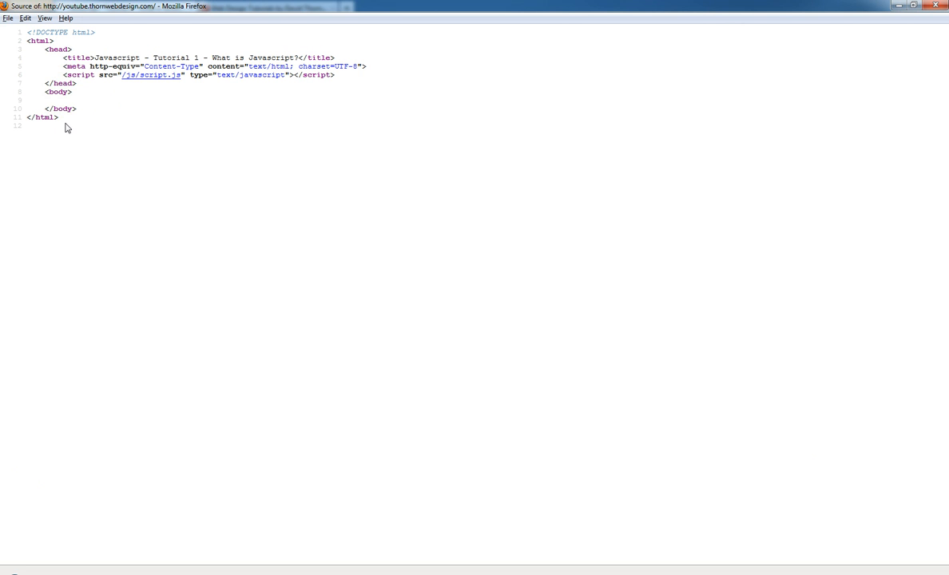
pyautogui.moveTo(198, 147)
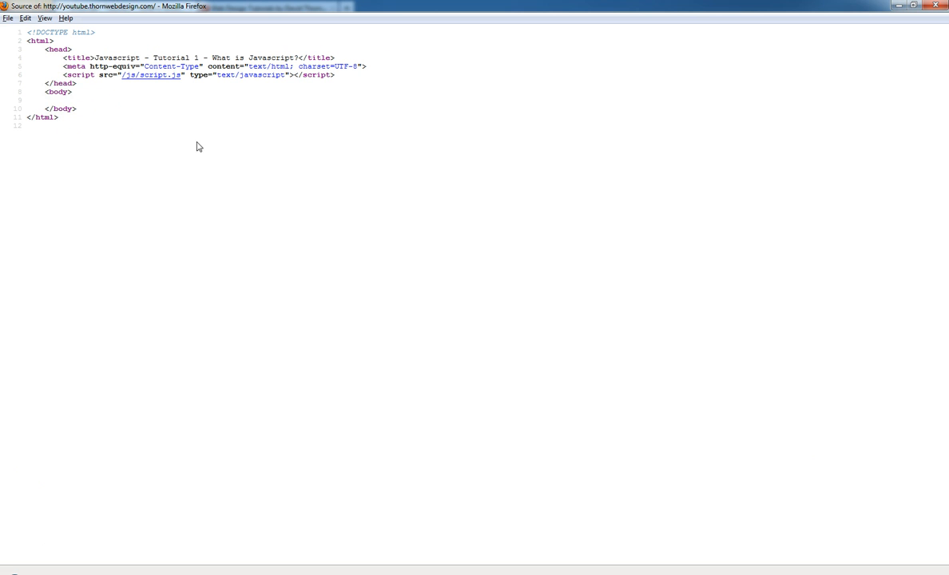
pyautogui.moveTo(168, 99)
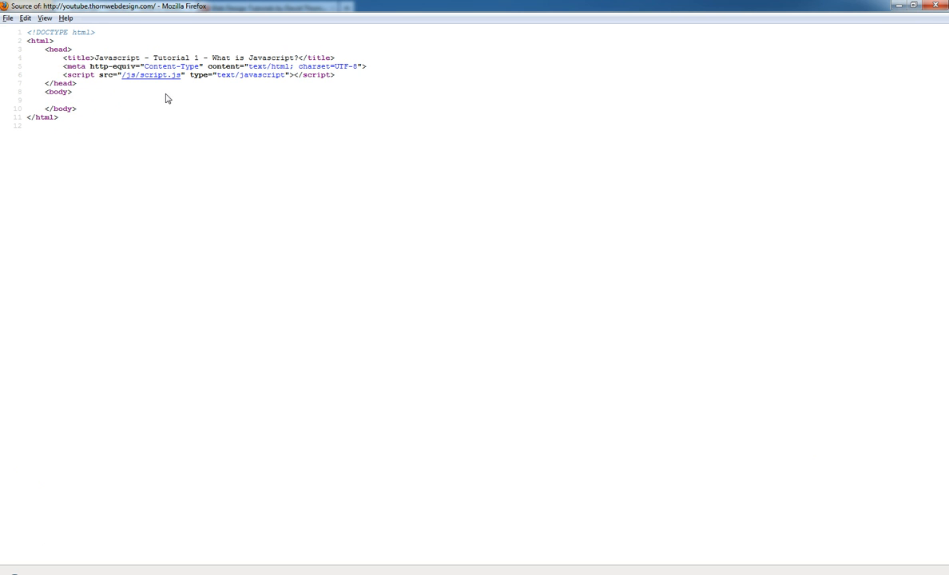
pyautogui.moveTo(158, 108)
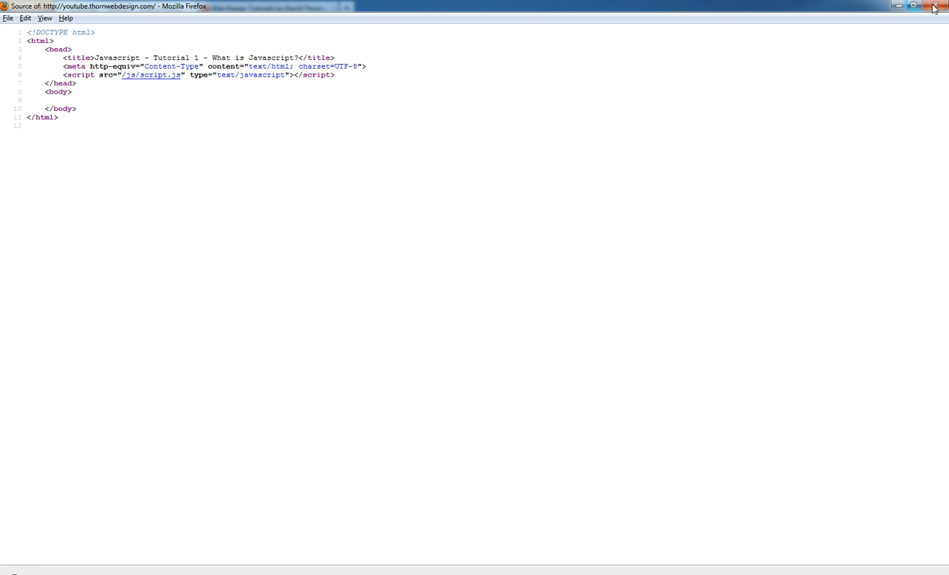
# Highlight the empty <body> section in the page source to show no Hello World text.
pyautogui.doubleClick(56, 109)
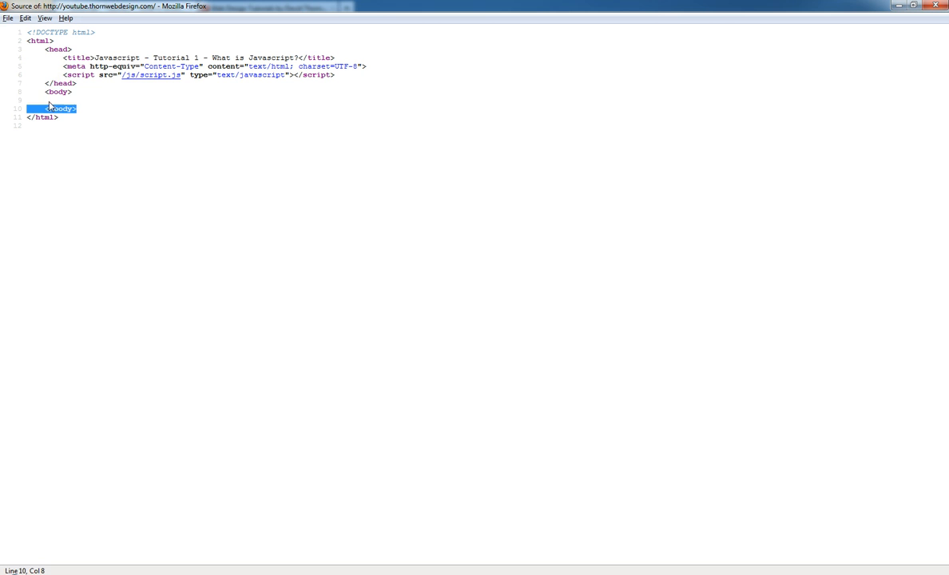
pyautogui.moveTo(48, 109); pyautogui.dragTo(61, 83)
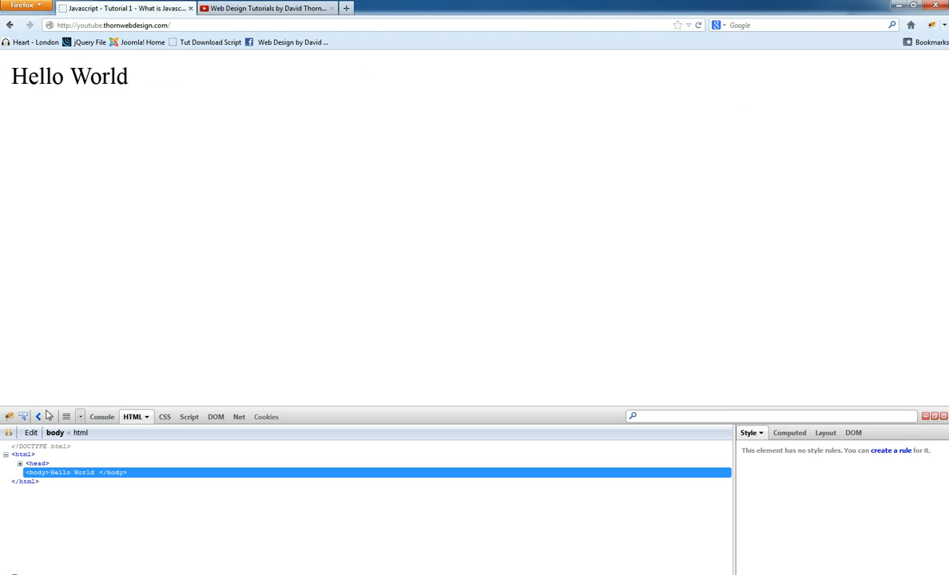
pyautogui.moveTo(77, 185)
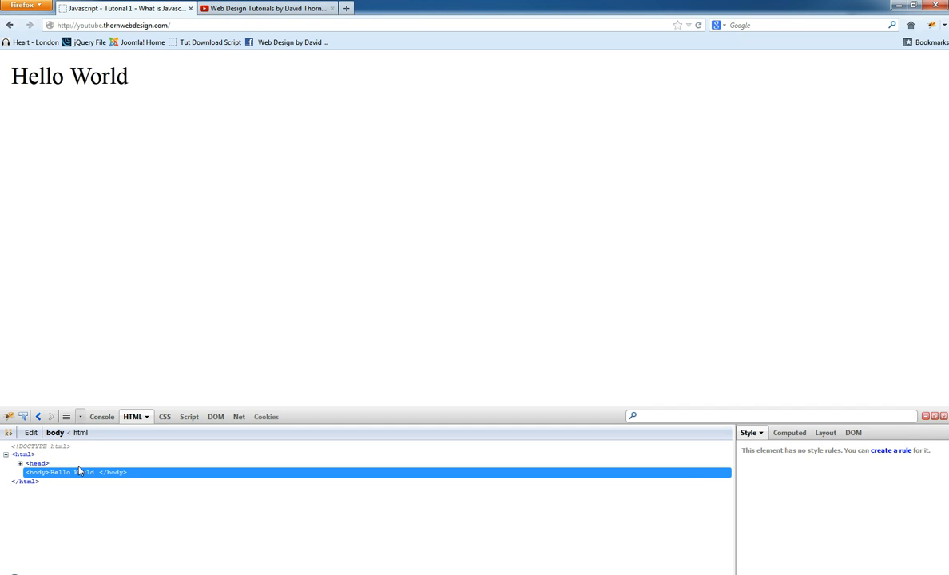
pyautogui.moveTo(136, 83)
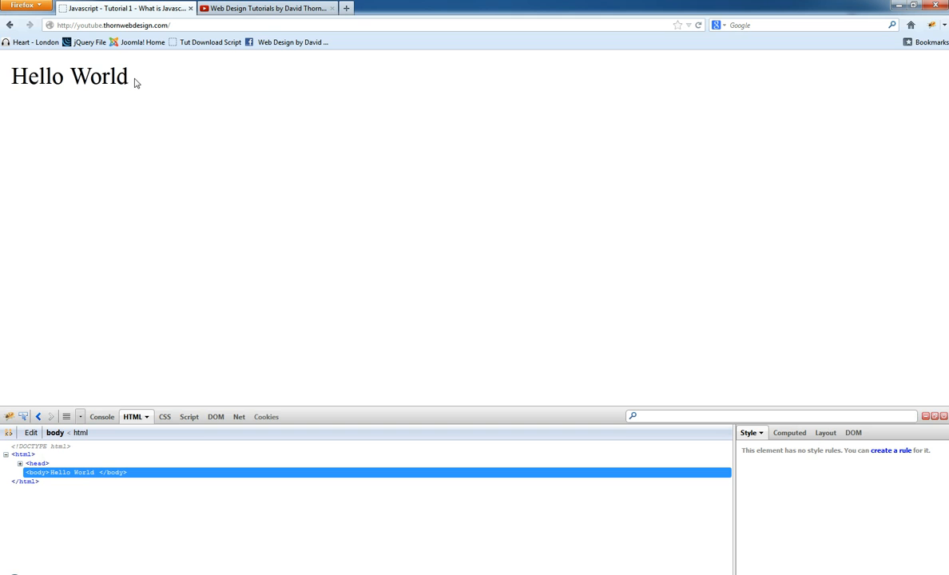
pyautogui.moveTo(57, 127)
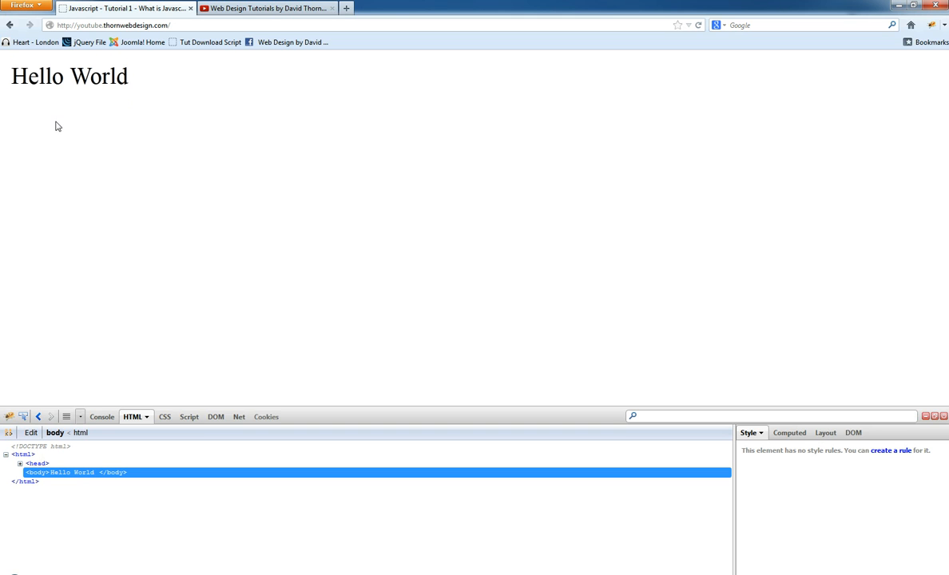
pyautogui.moveTo(74, 131)
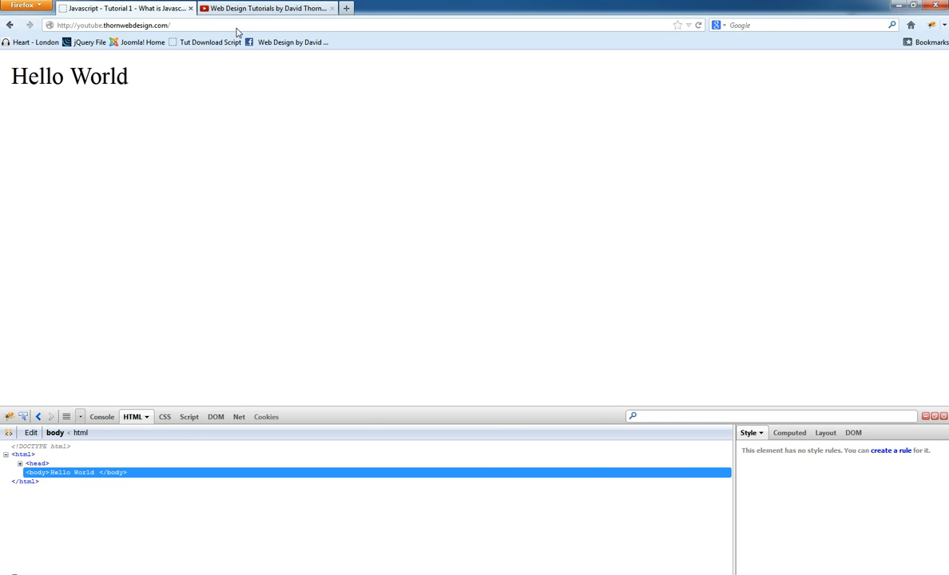
# Switch to the Web Design Tutorials YouTube channel tab.
pyautogui.click(263, 8)
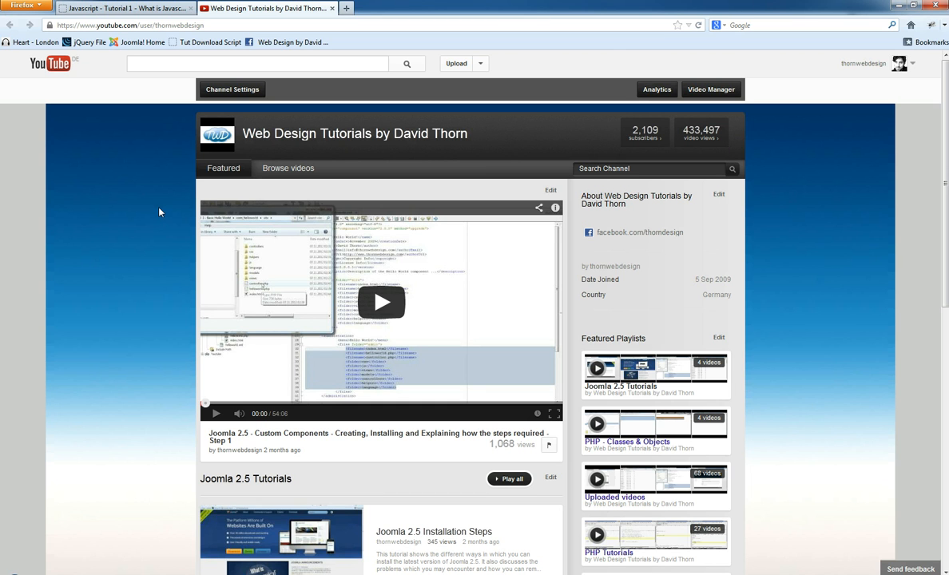
pyautogui.moveTo(389, 220)
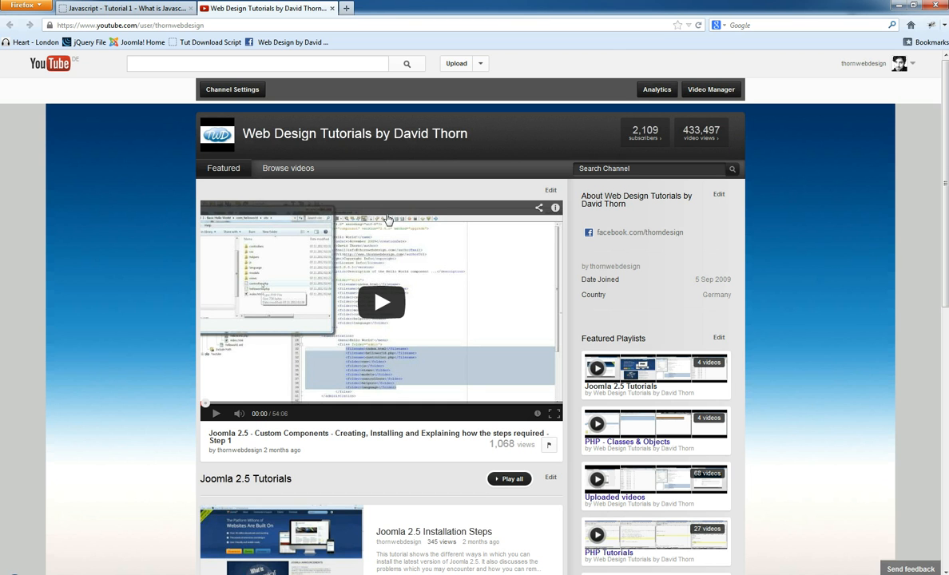
pyautogui.moveTo(387, 221)
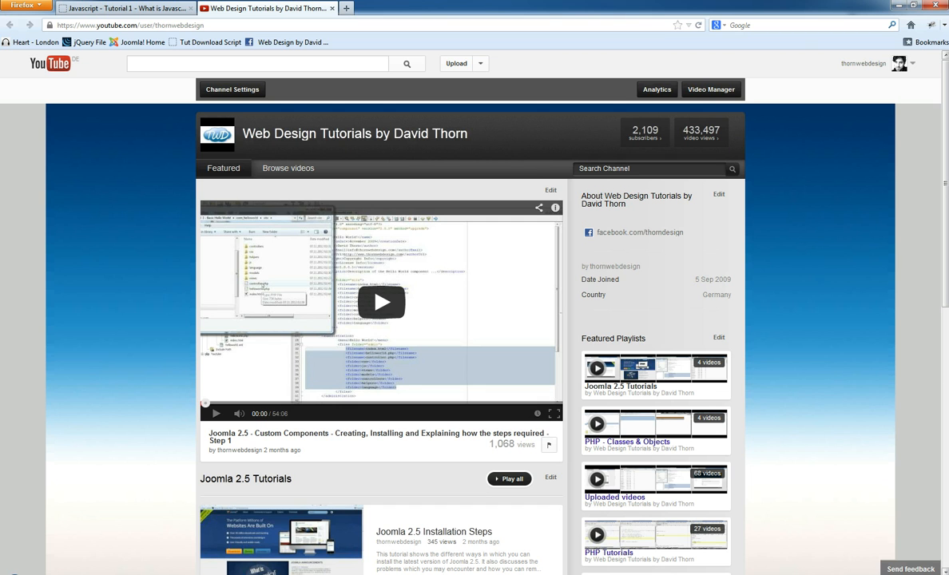